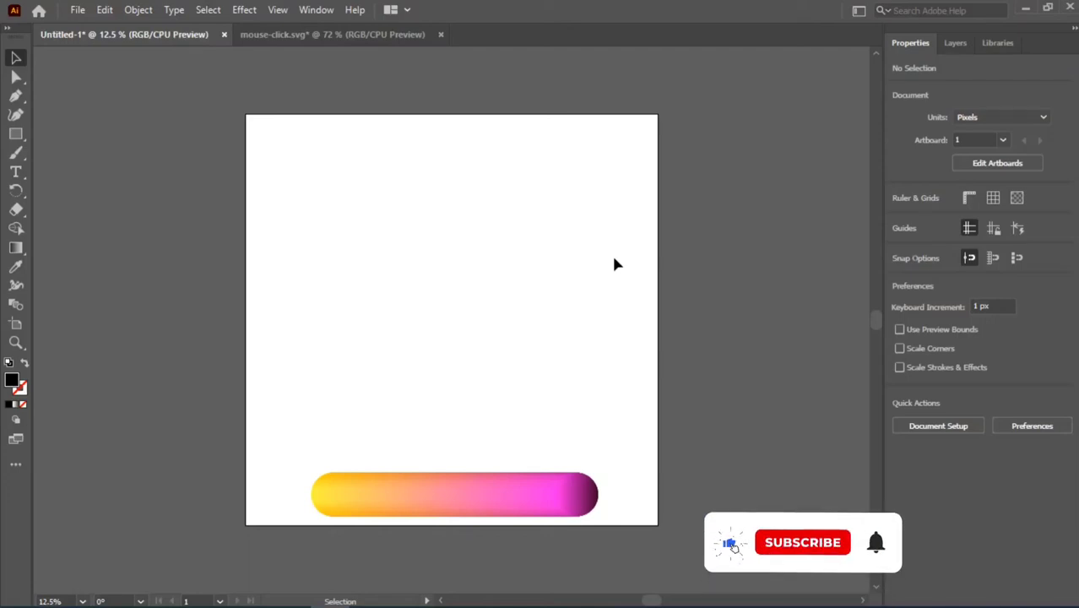
# - Switch to the Instagram app's profile page showing posts and story highlights
pyautogui.click(802, 542)
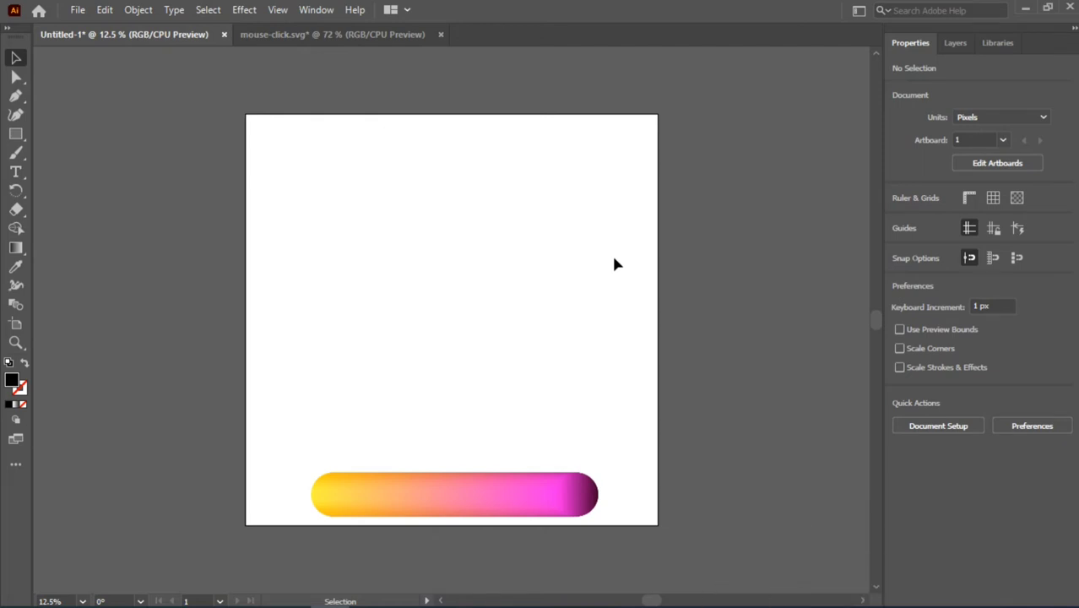
pyautogui.moveTo(574, 258)
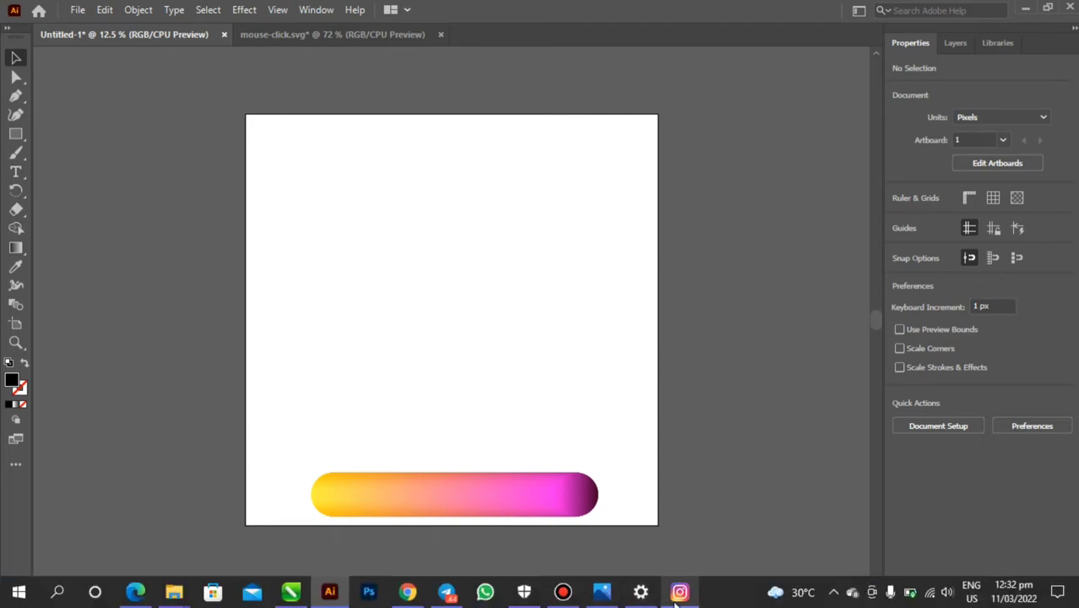
pyautogui.click(678, 592)
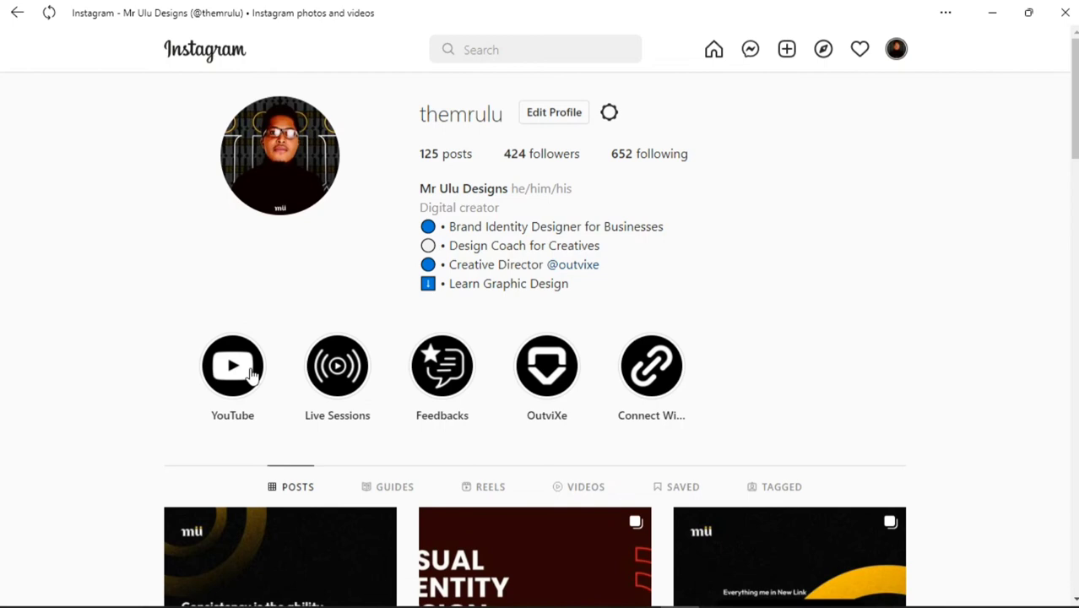
pyautogui.moveTo(767, 403)
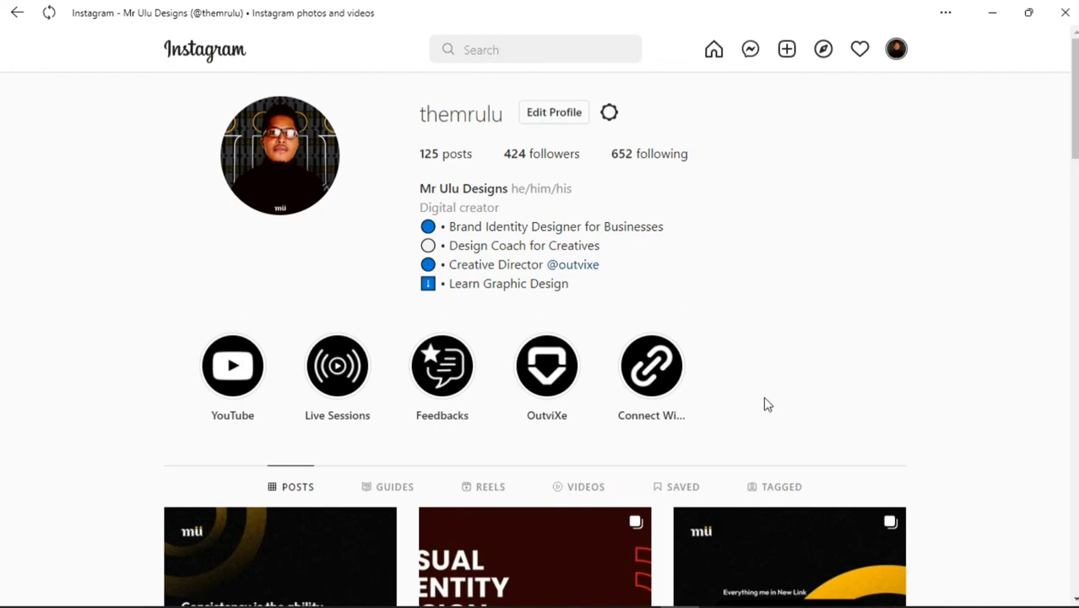
pyautogui.moveTo(619, 305)
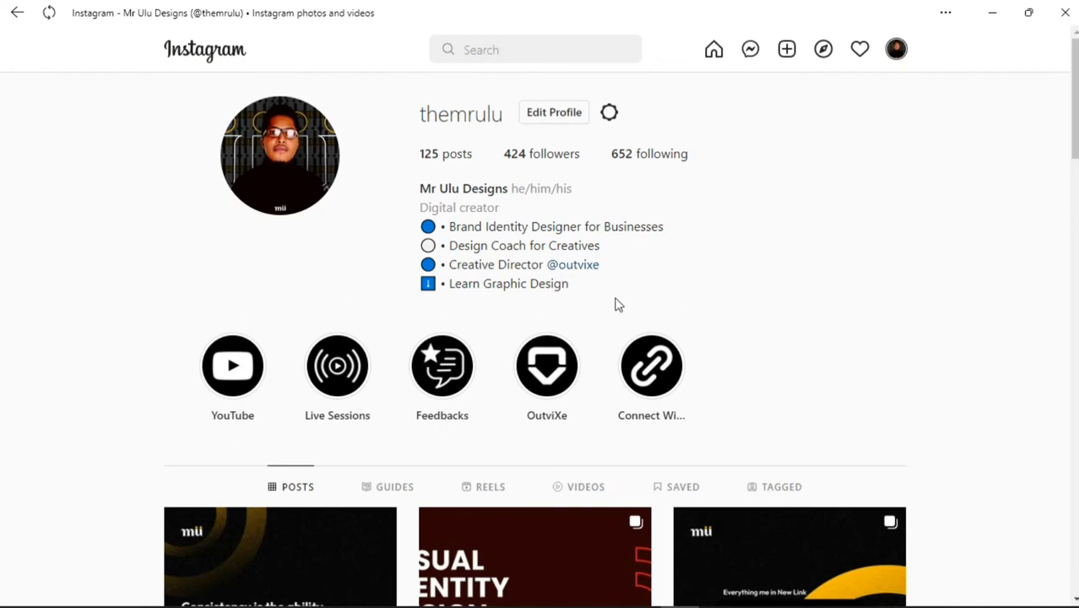
pyautogui.moveTo(726, 333)
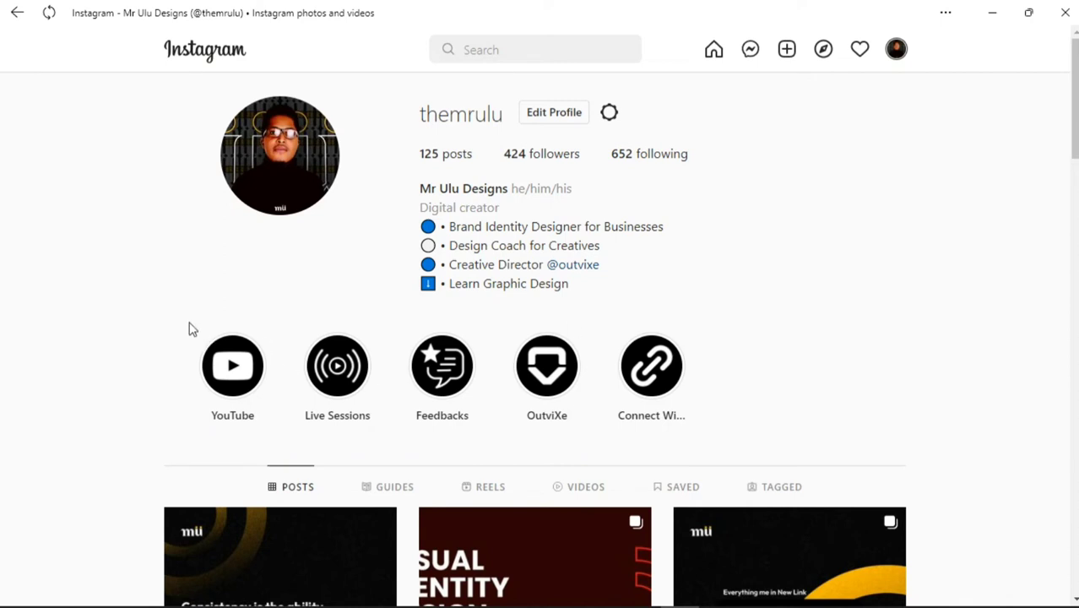
pyautogui.moveTo(648, 458)
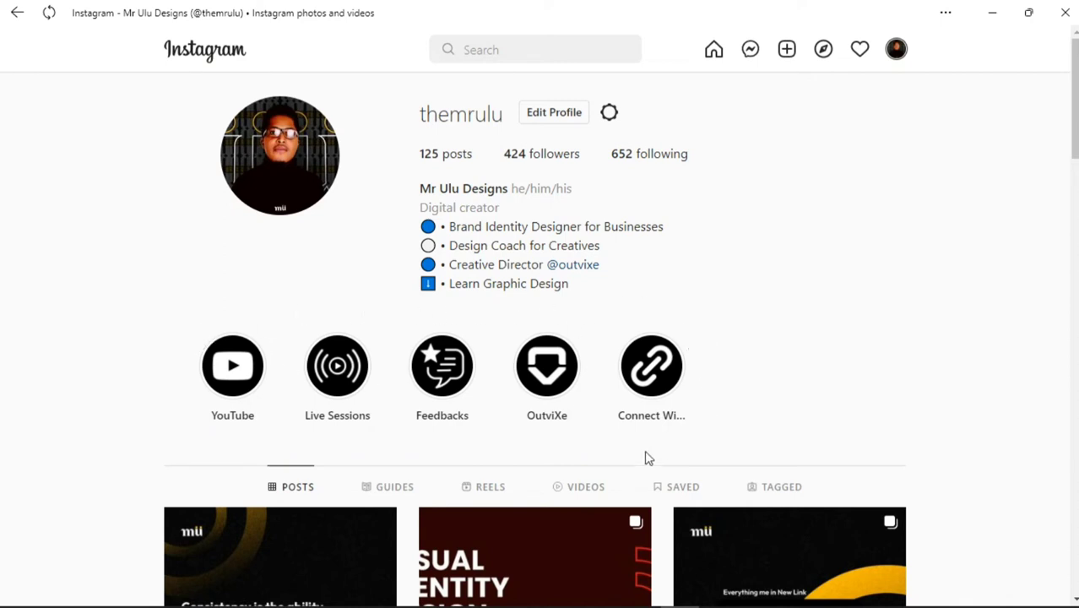
pyautogui.moveTo(743, 391)
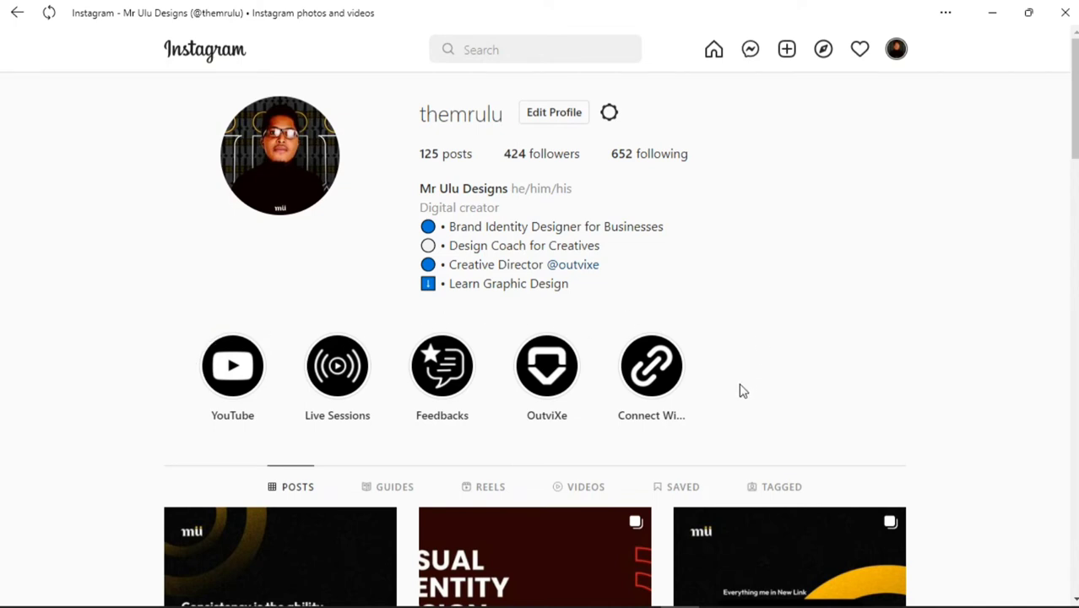
pyautogui.moveTo(239, 376)
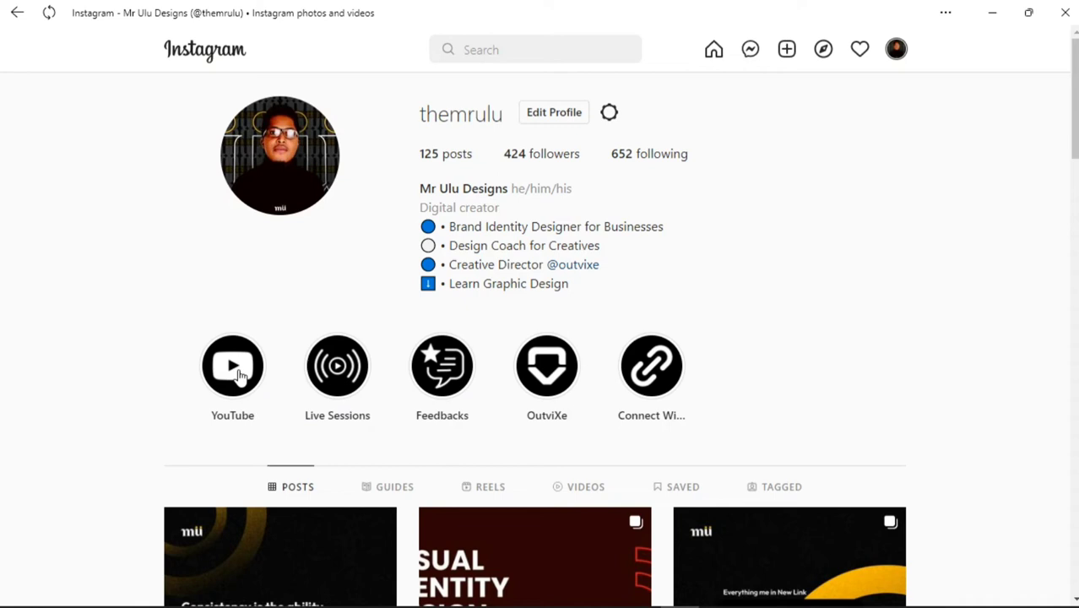
pyautogui.moveTo(235, 375)
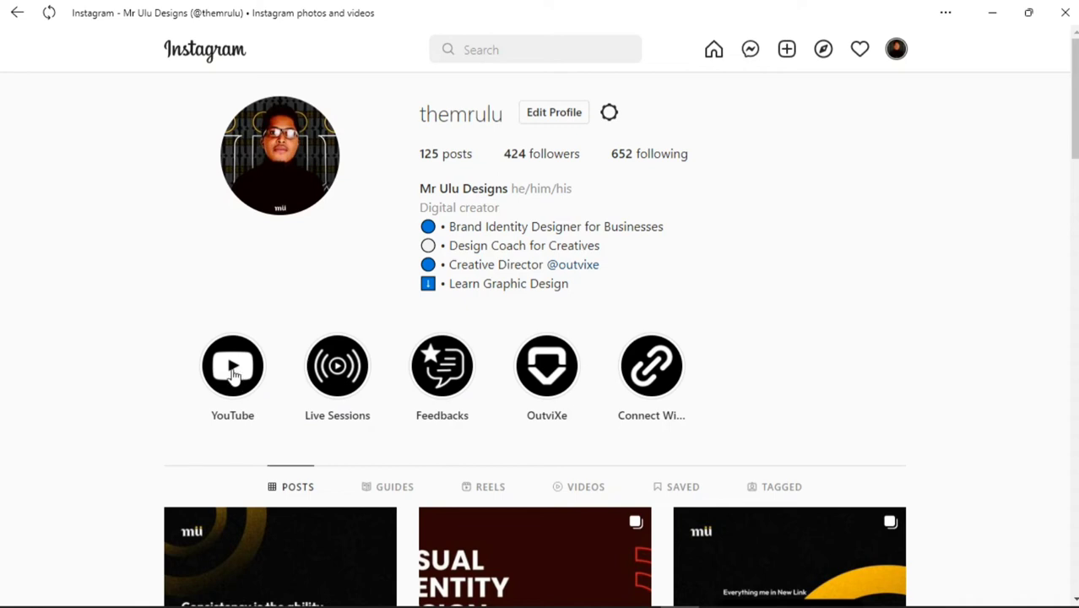
pyautogui.moveTo(240, 374)
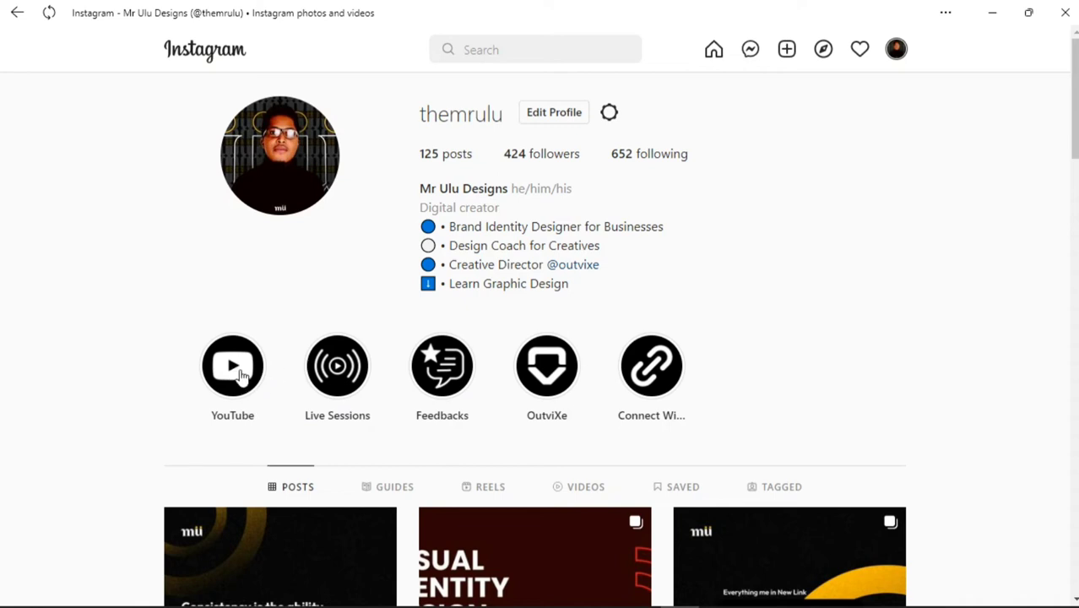
pyautogui.moveTo(337, 375)
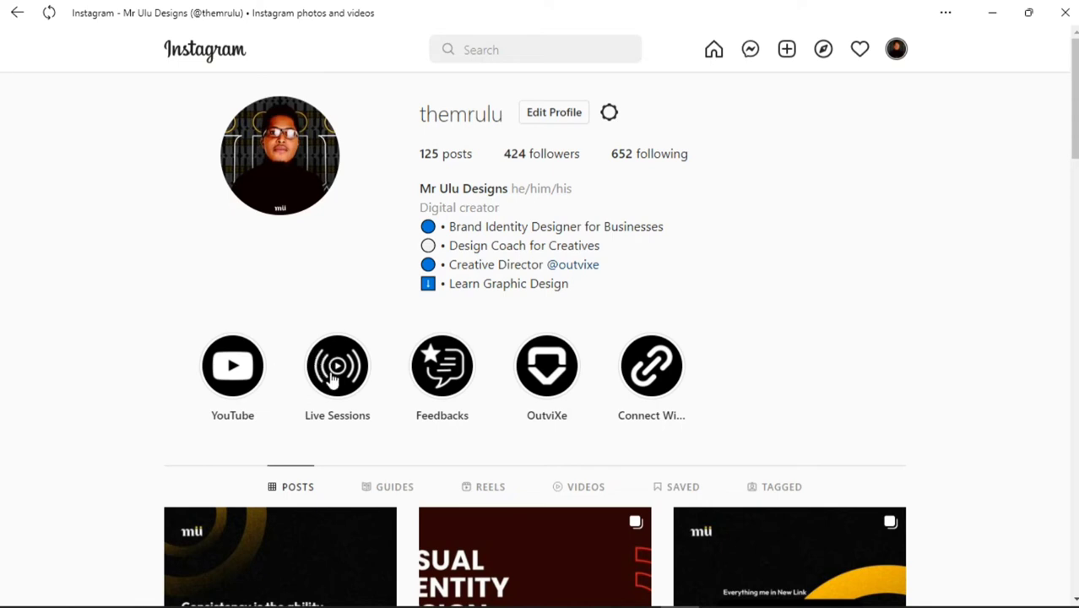
pyautogui.moveTo(338, 371)
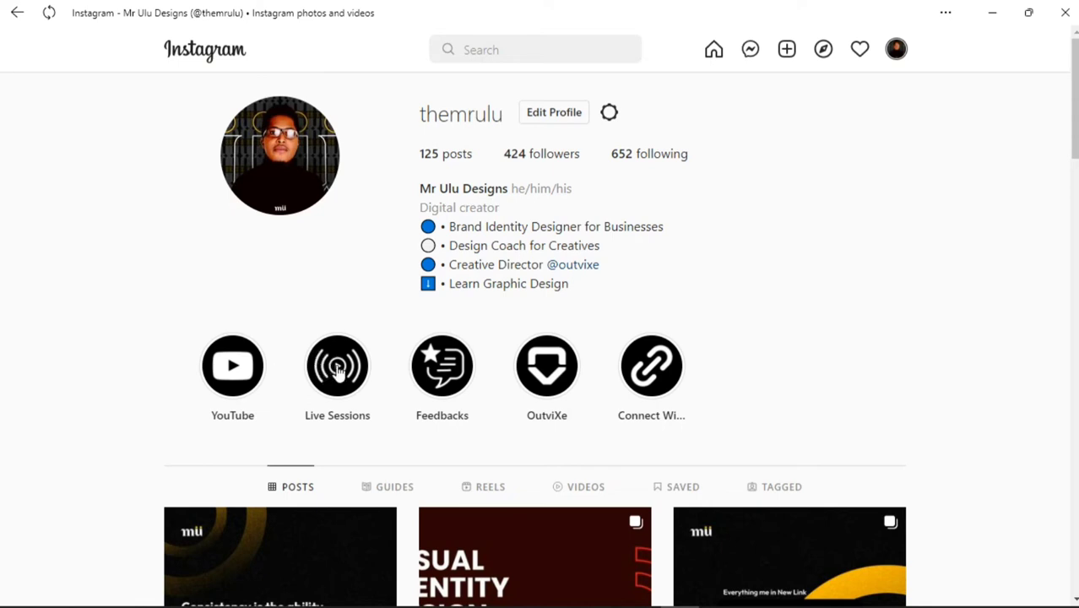
pyautogui.moveTo(184, 361)
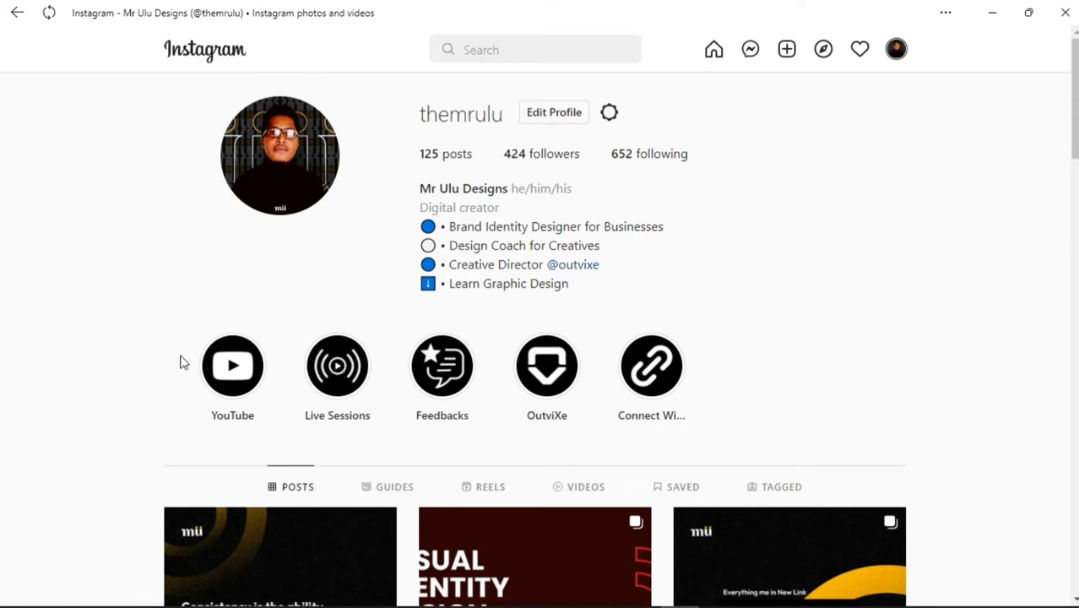
pyautogui.moveTo(243, 348)
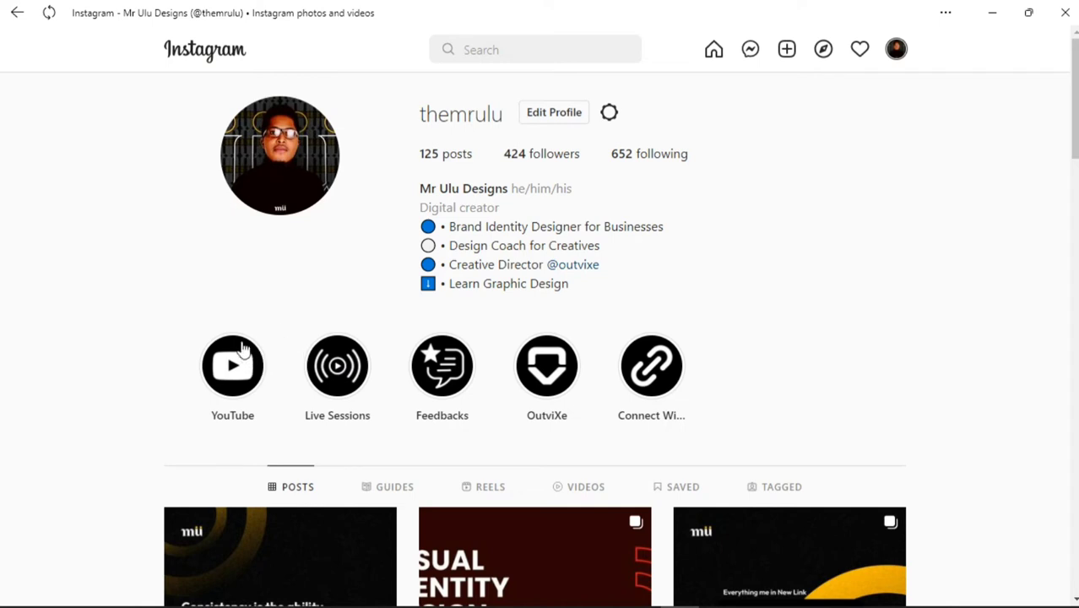
pyautogui.moveTo(652, 439)
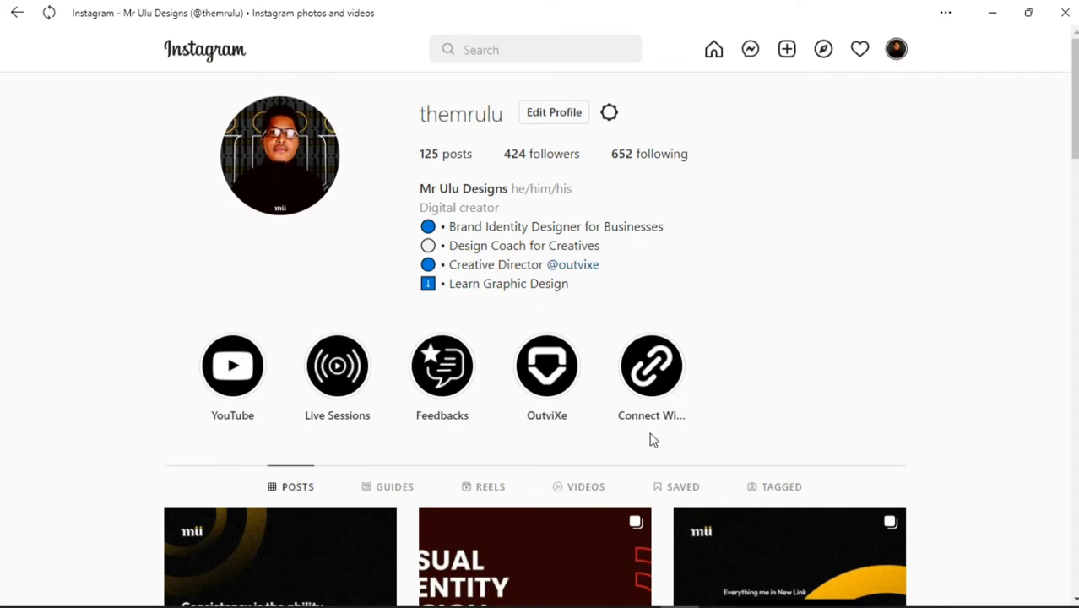
pyautogui.moveTo(224, 374)
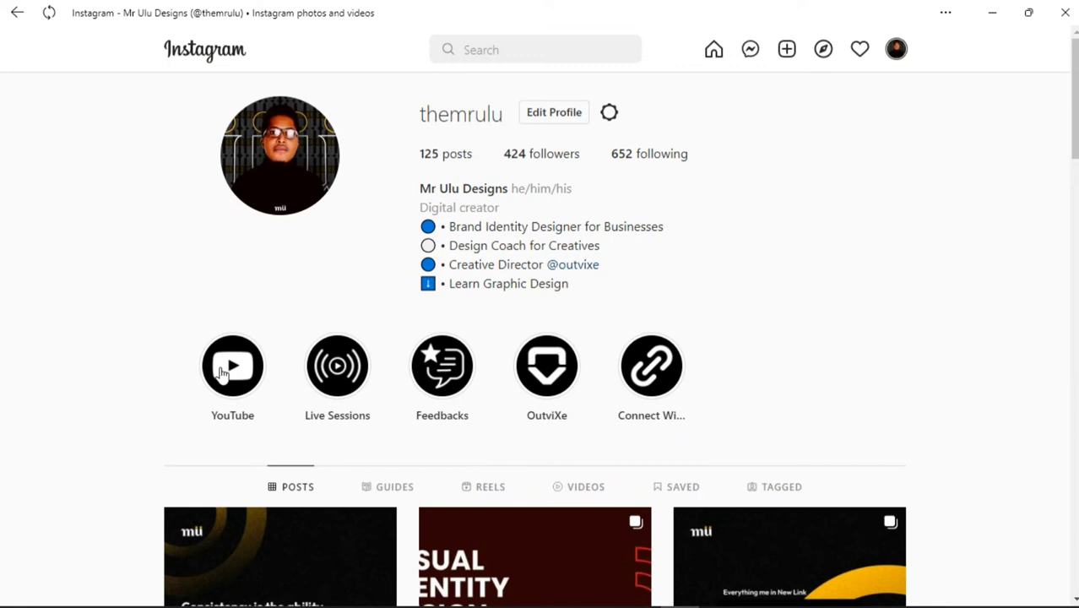
pyautogui.moveTo(471, 122)
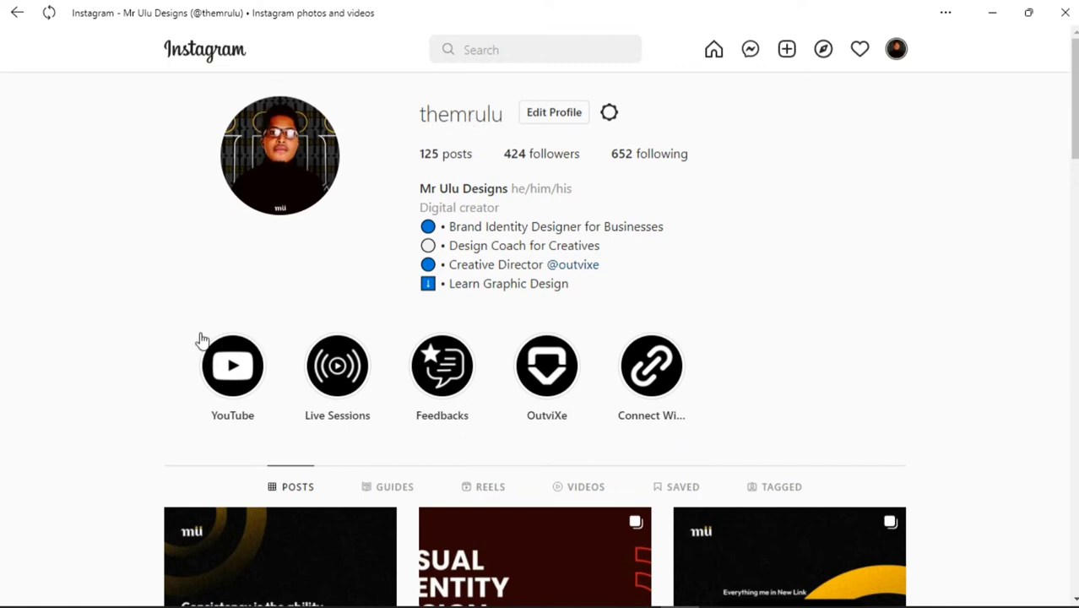
pyautogui.moveTo(259, 381)
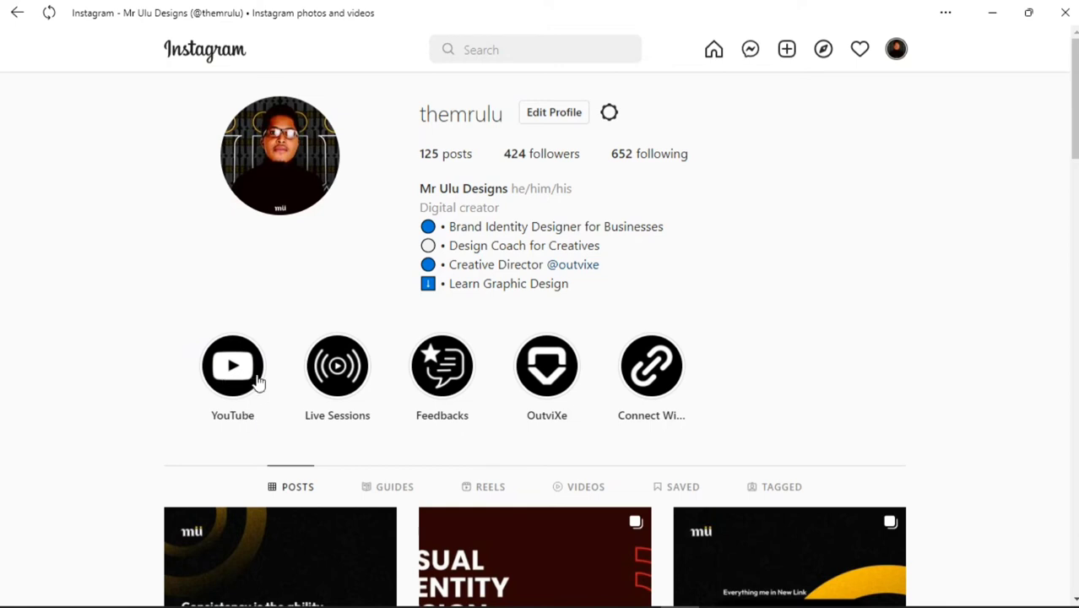
pyautogui.moveTo(234, 369)
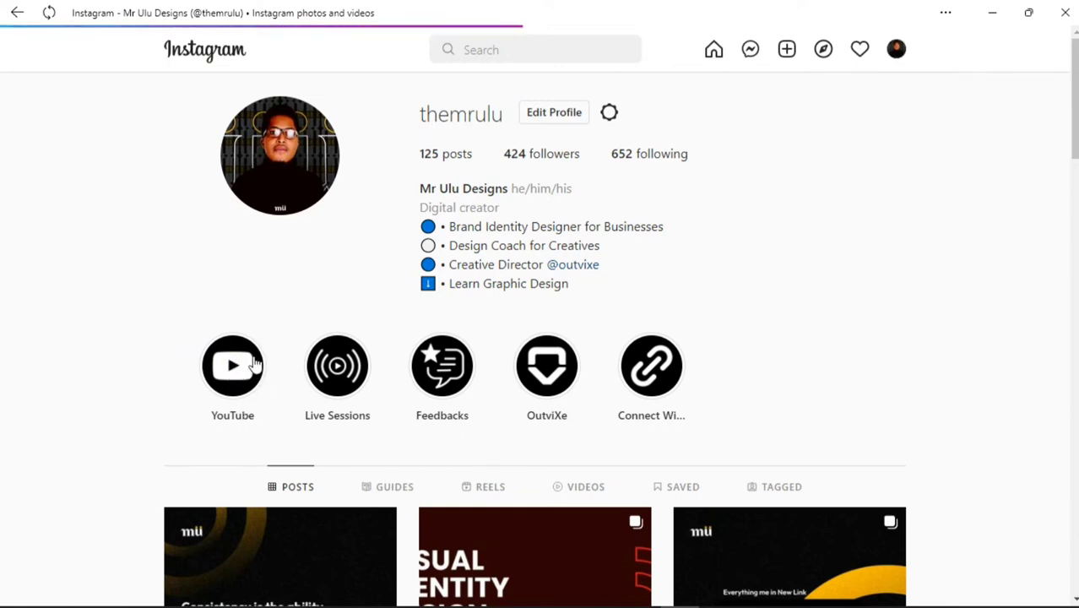
pyautogui.click(232, 365)
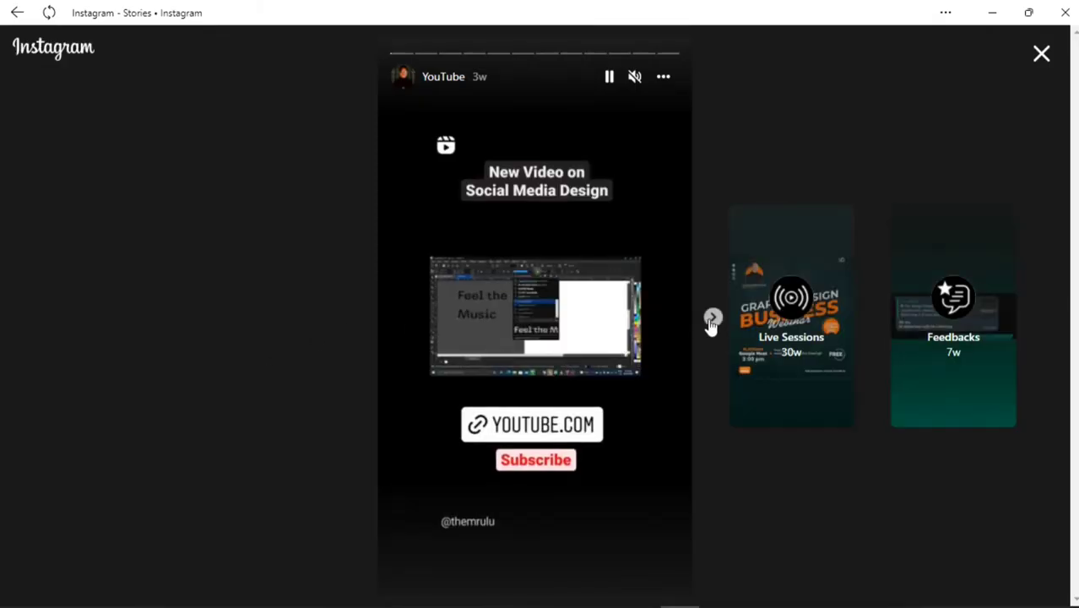
pyautogui.click(712, 319)
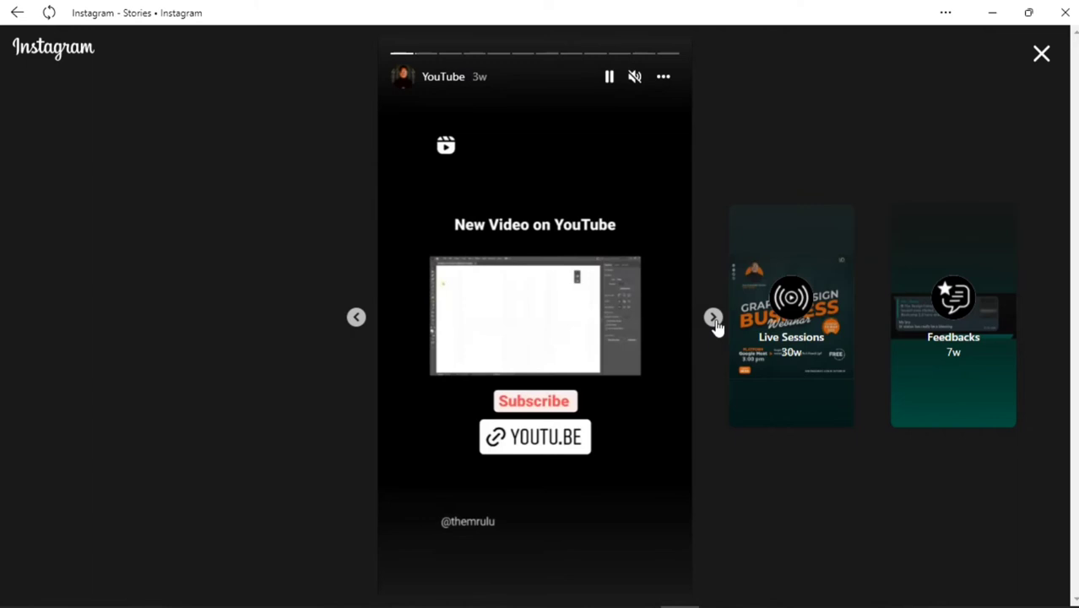
pyautogui.click(712, 317)
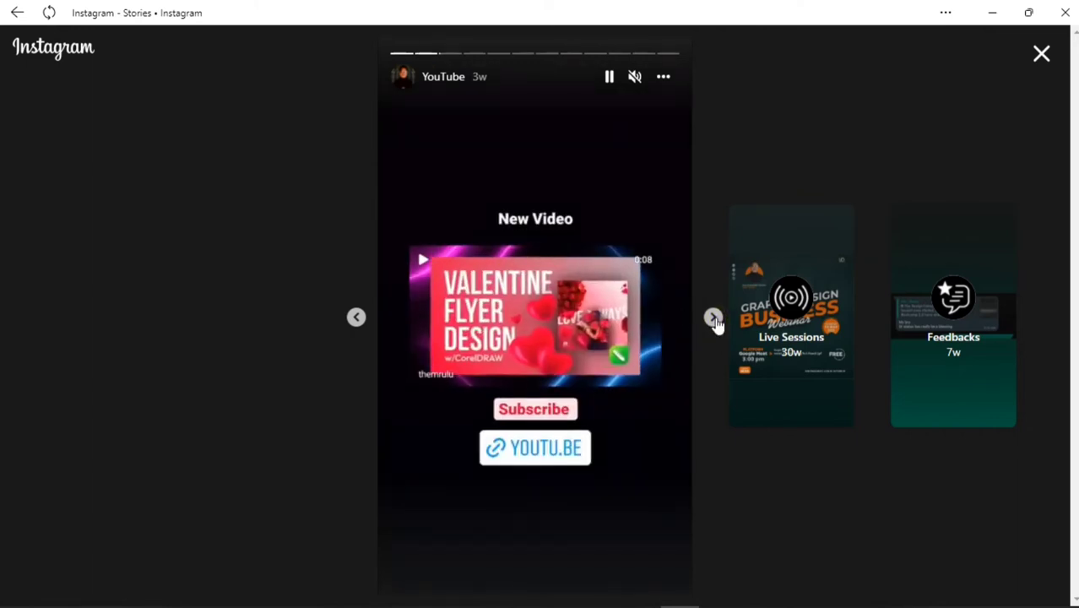
pyautogui.click(713, 321)
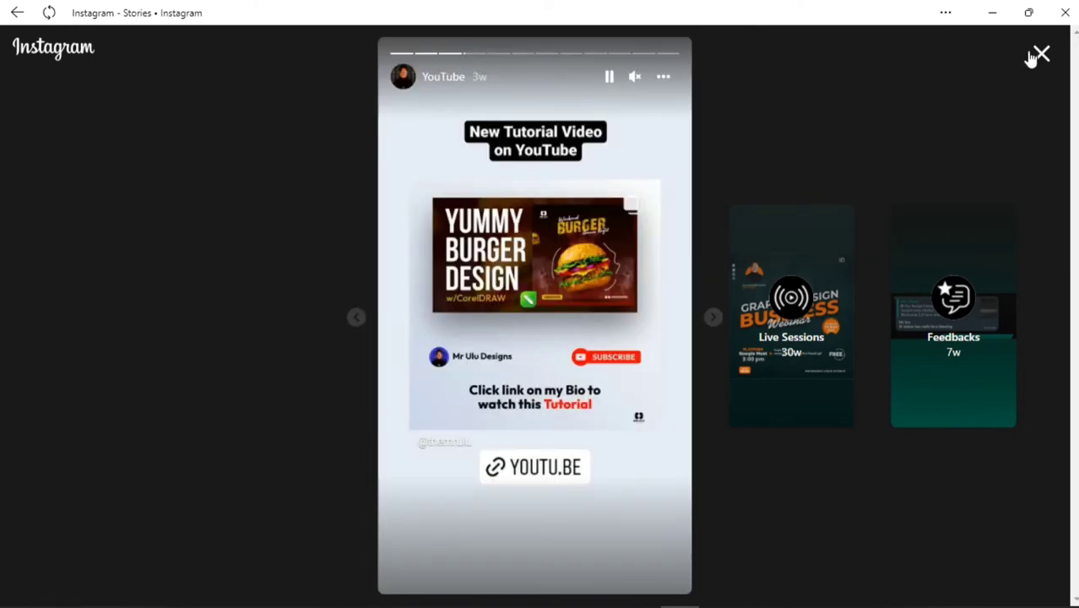
pyautogui.click(1041, 54)
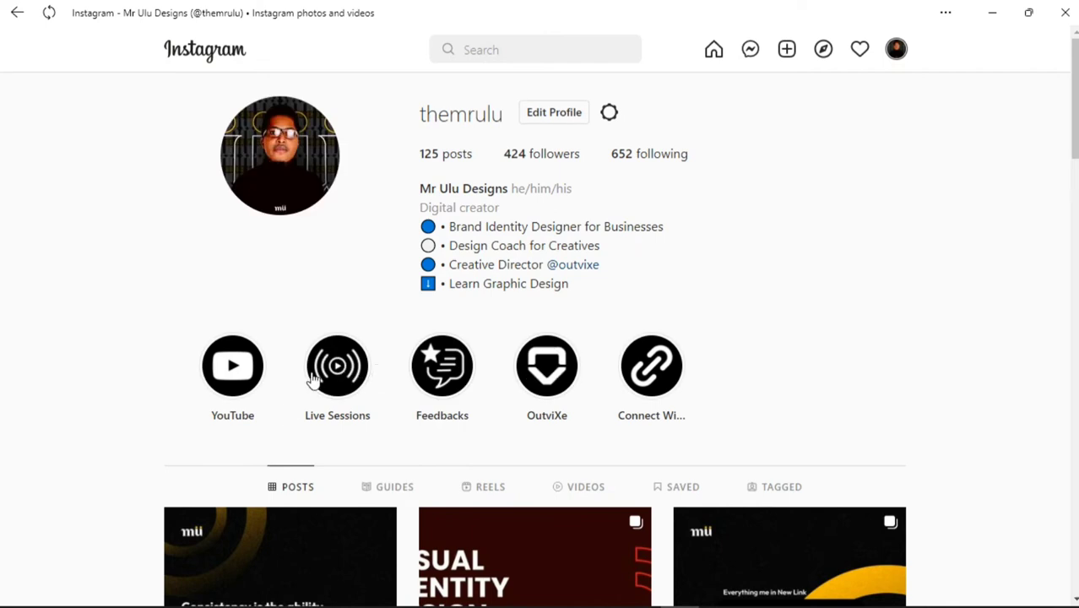
pyautogui.moveTo(745, 326)
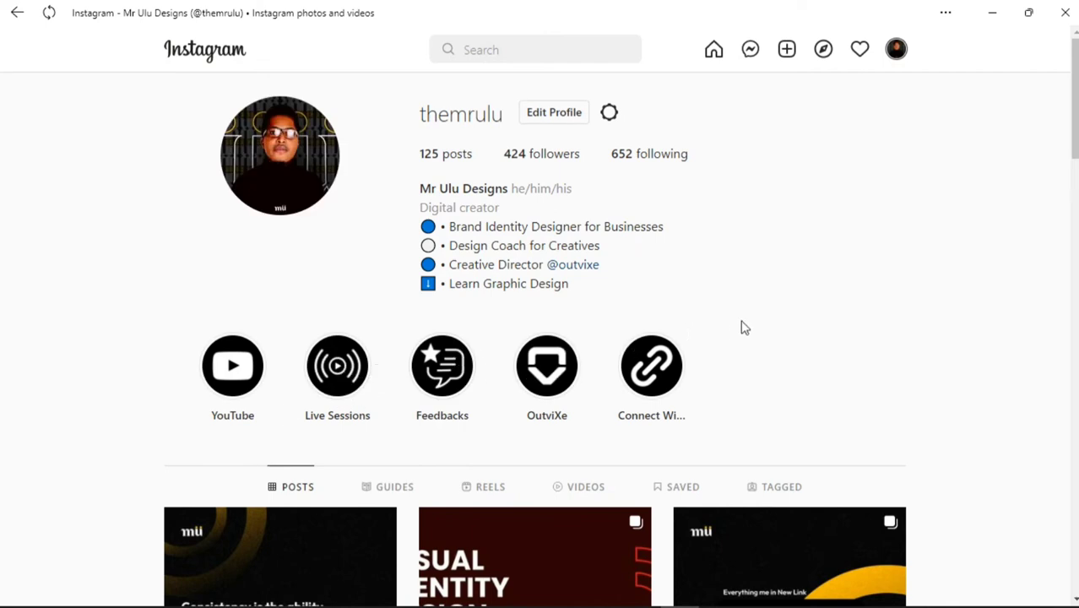
pyautogui.moveTo(285, 396)
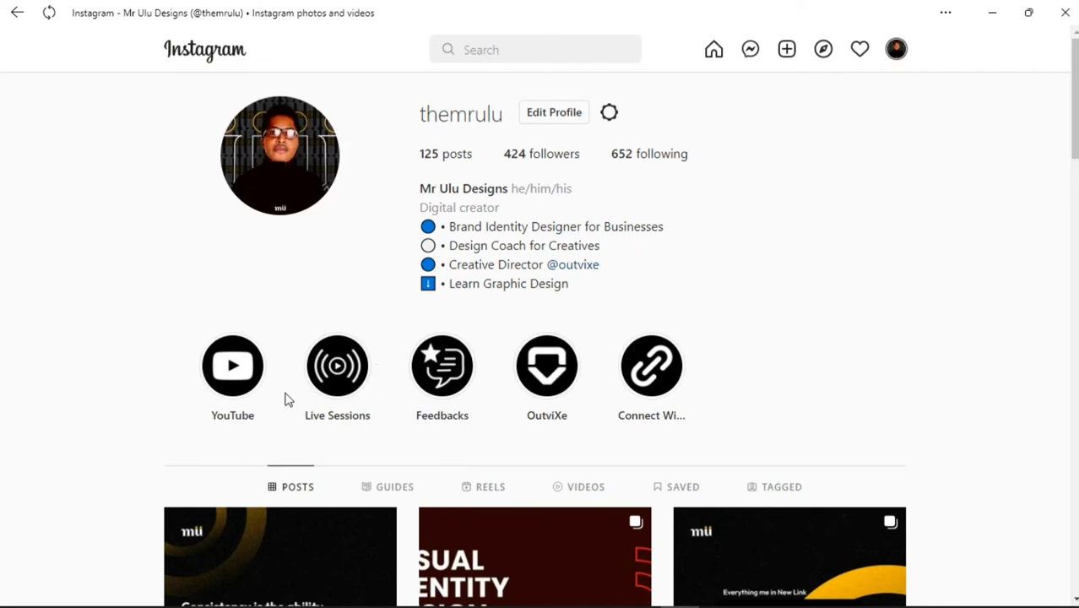
pyautogui.moveTo(264, 408)
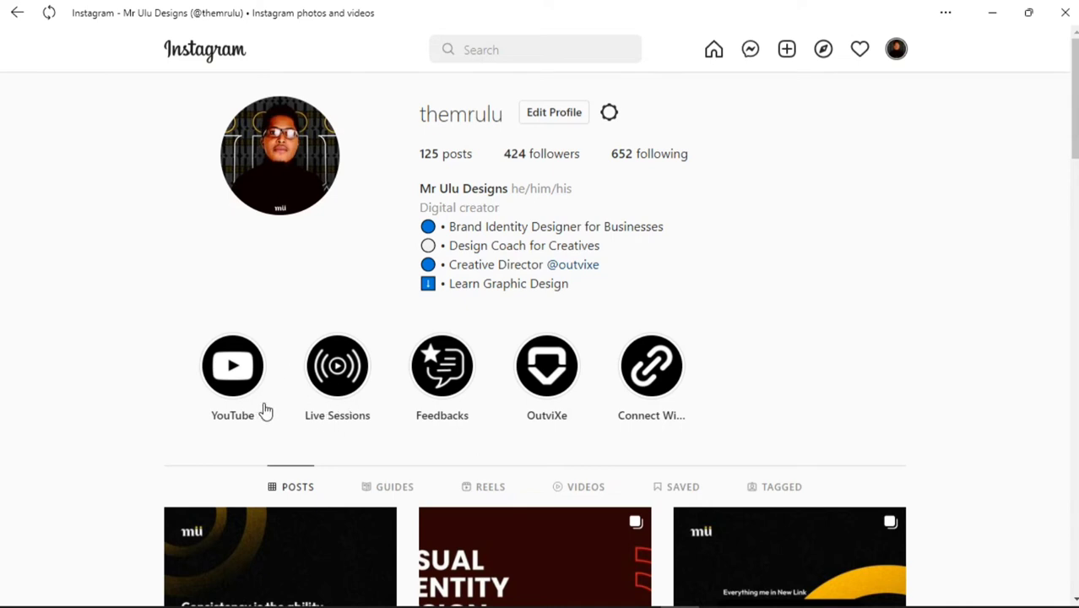
pyautogui.moveTo(601, 361)
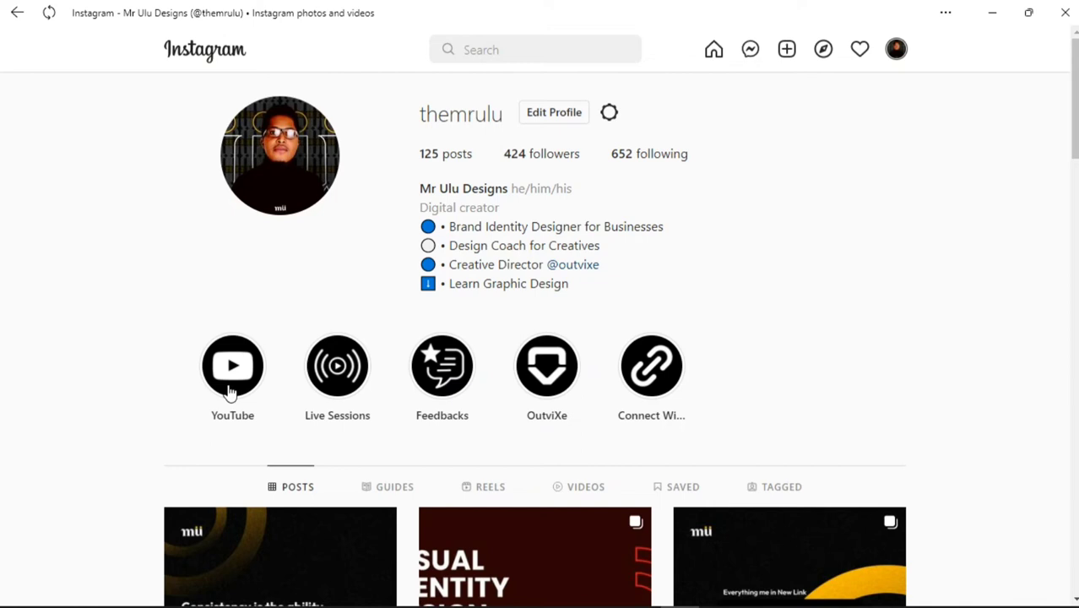
pyautogui.moveTo(235, 370)
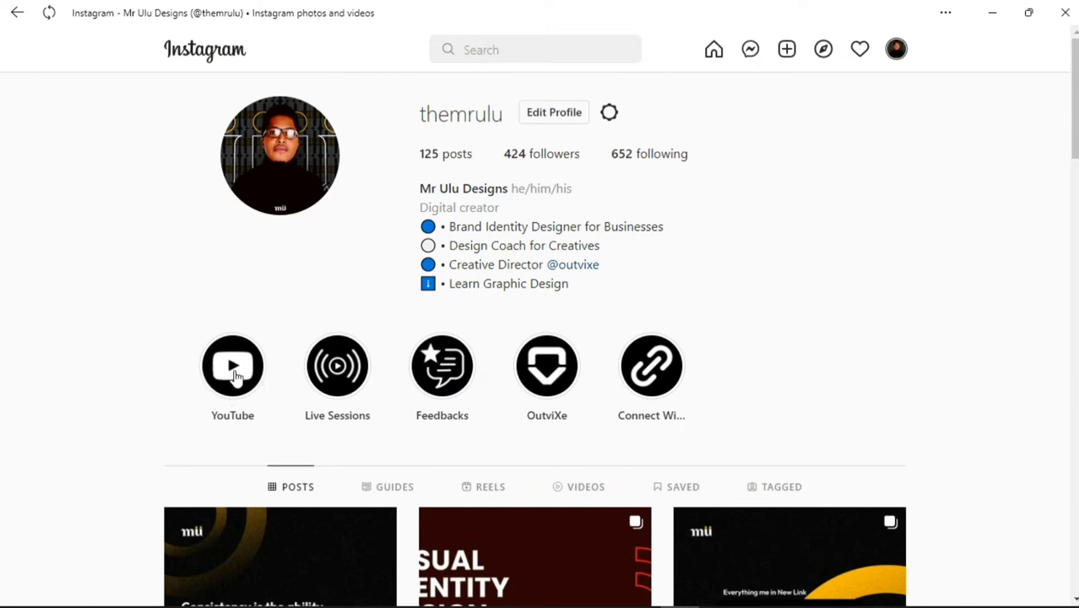
pyautogui.moveTo(621, 356)
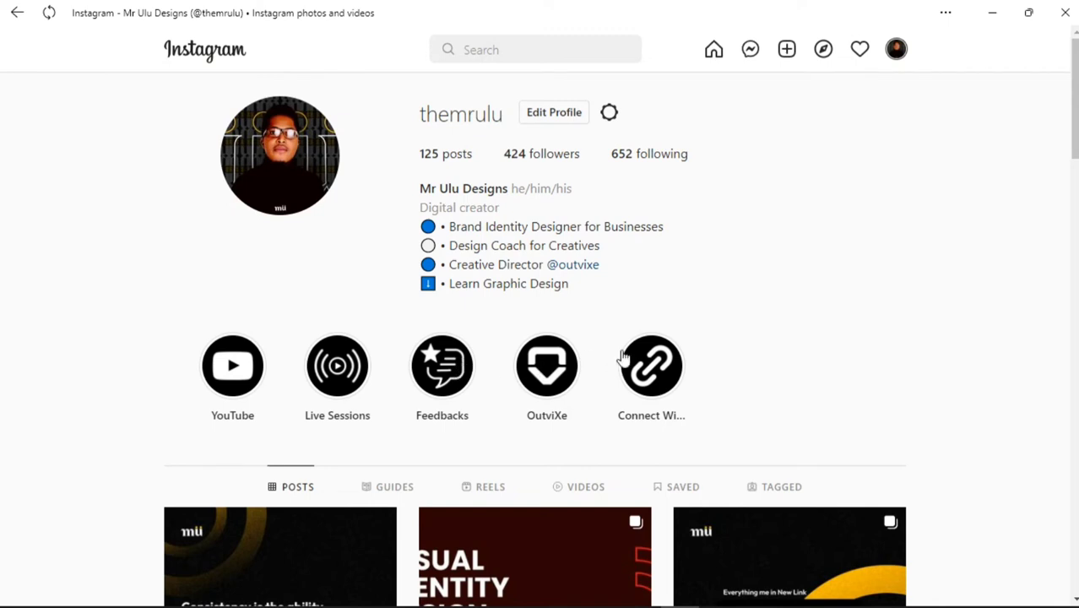
pyautogui.moveTo(586, 348)
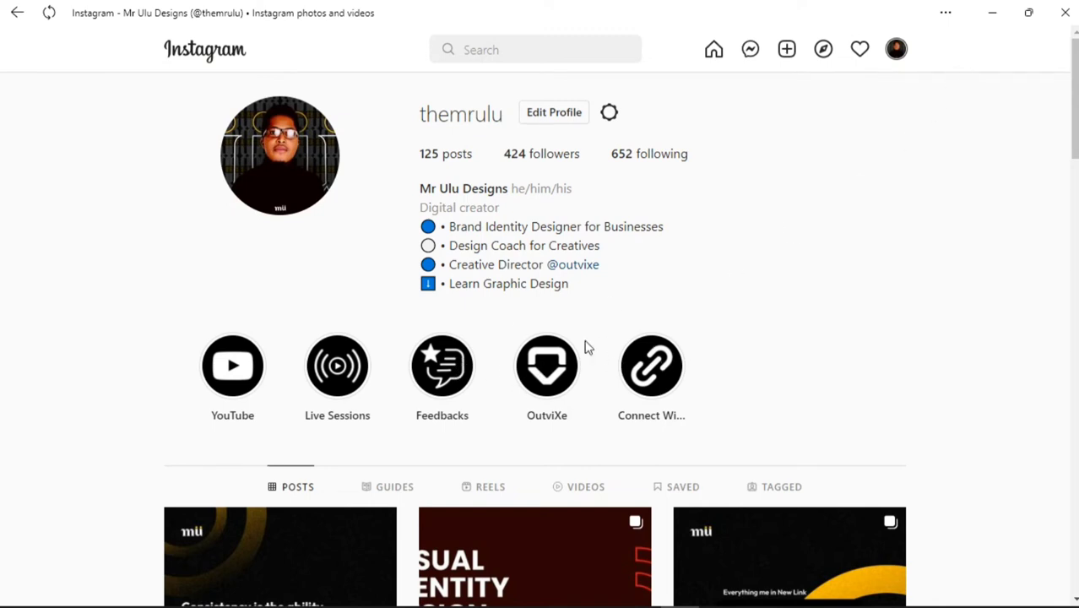
pyautogui.moveTo(234, 387)
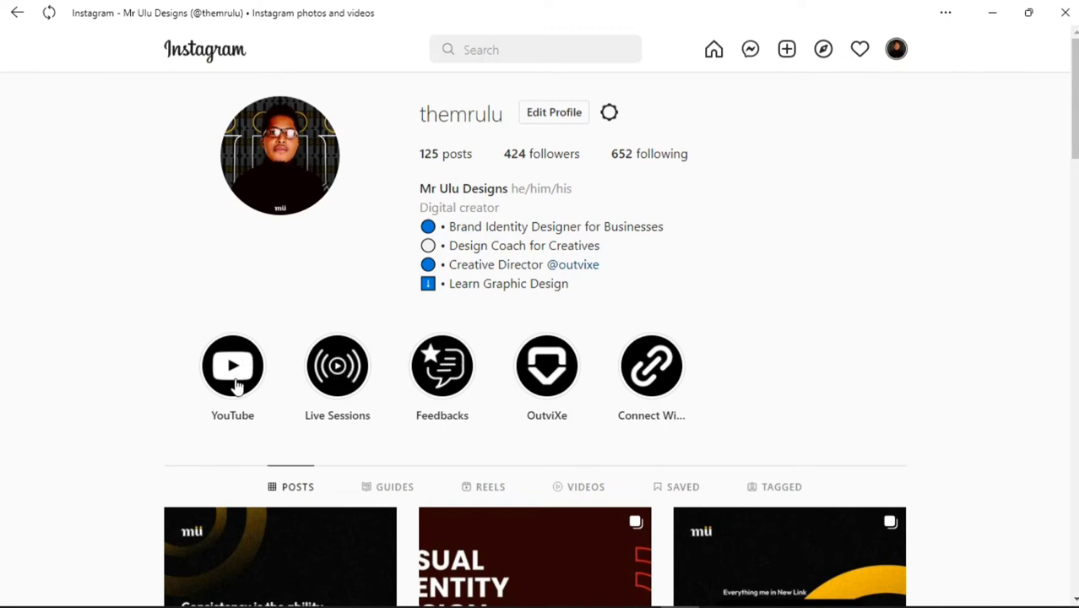
pyautogui.moveTo(441, 377)
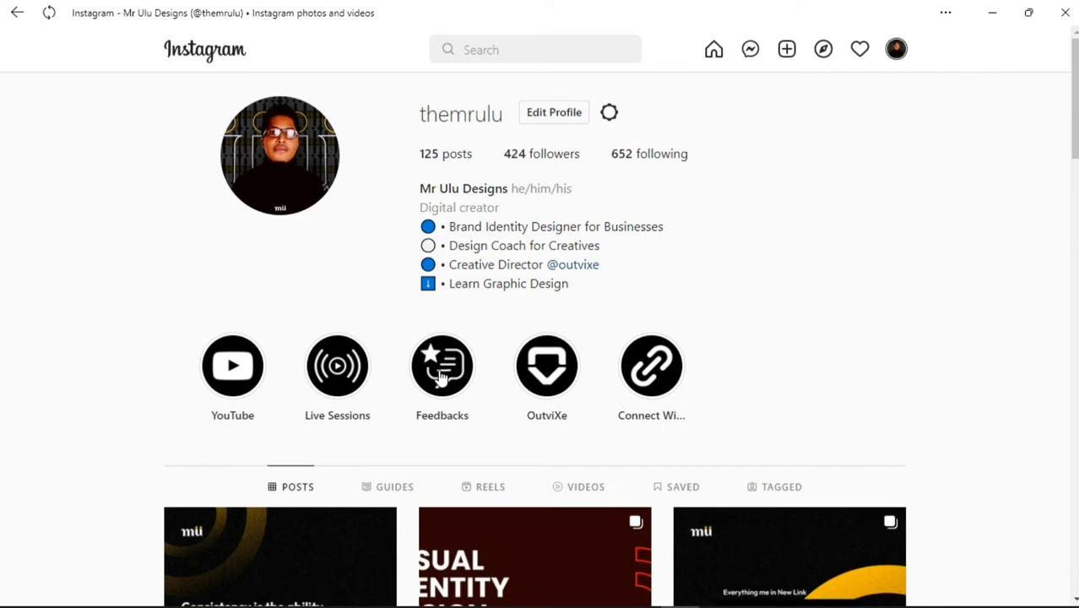
pyautogui.moveTo(409, 374)
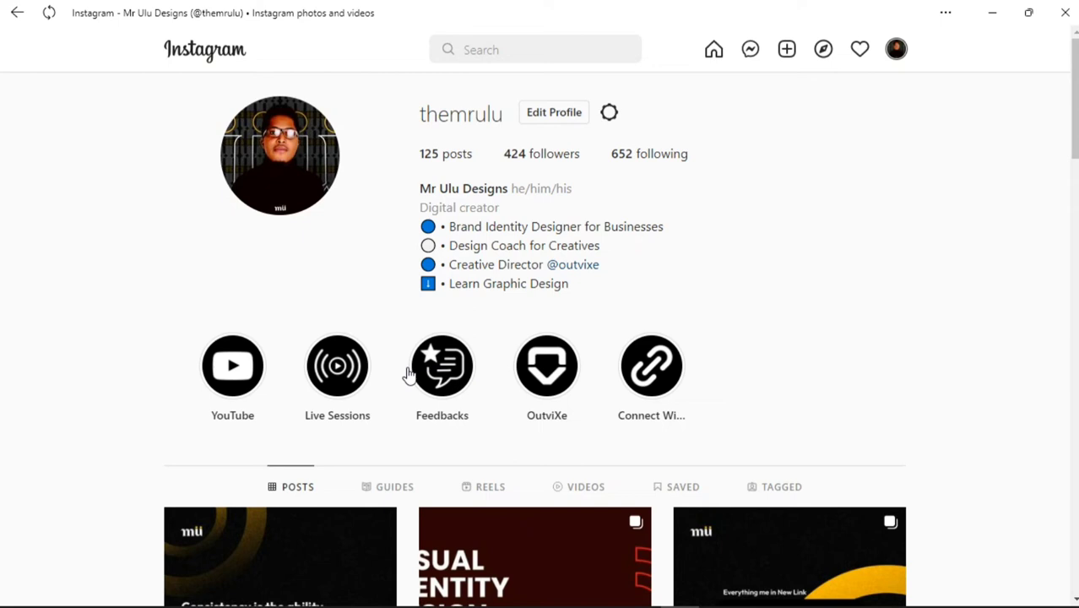
pyautogui.moveTo(433, 359)
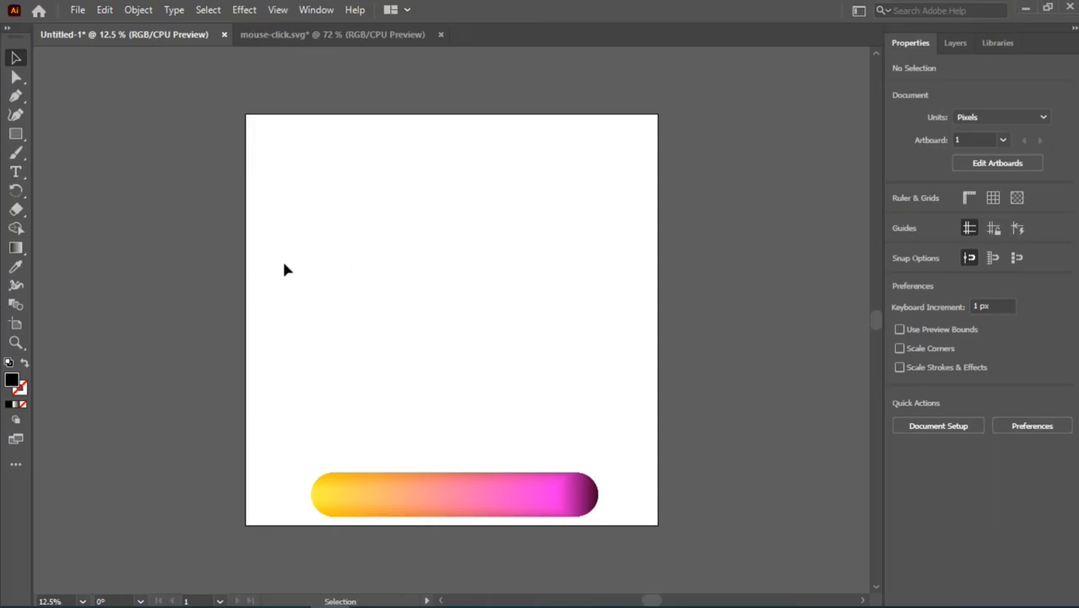
pyautogui.moveTo(97, 143)
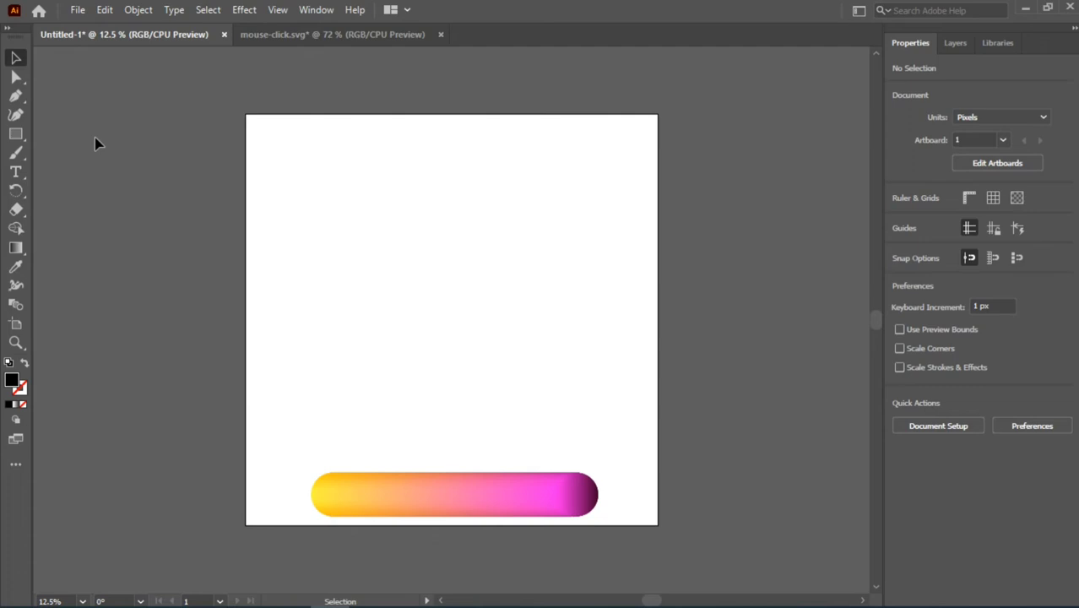
pyautogui.moveTo(441, 502)
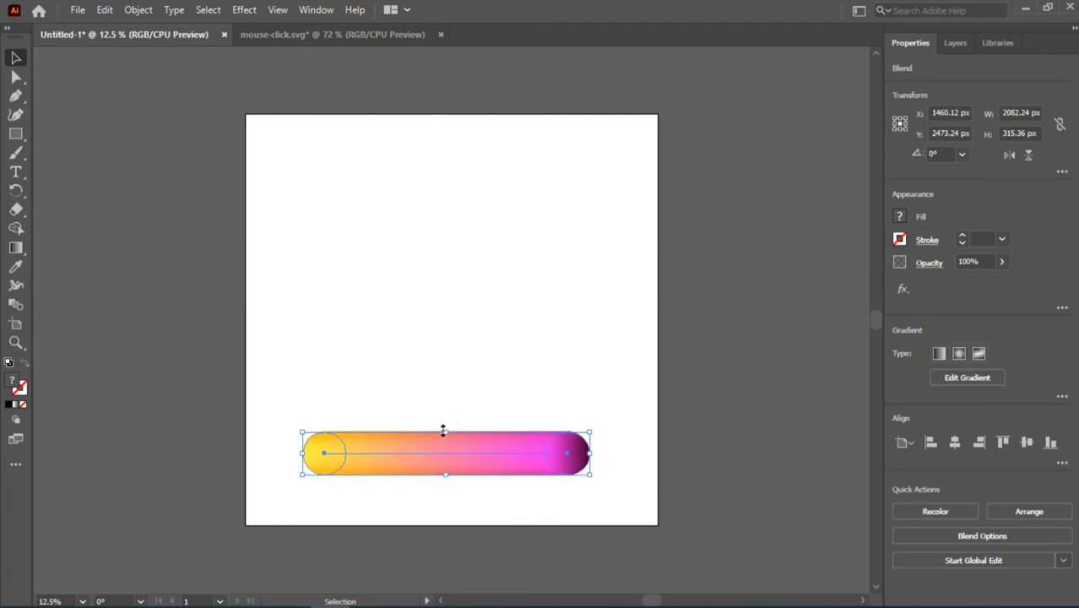
pyautogui.moveTo(436, 257)
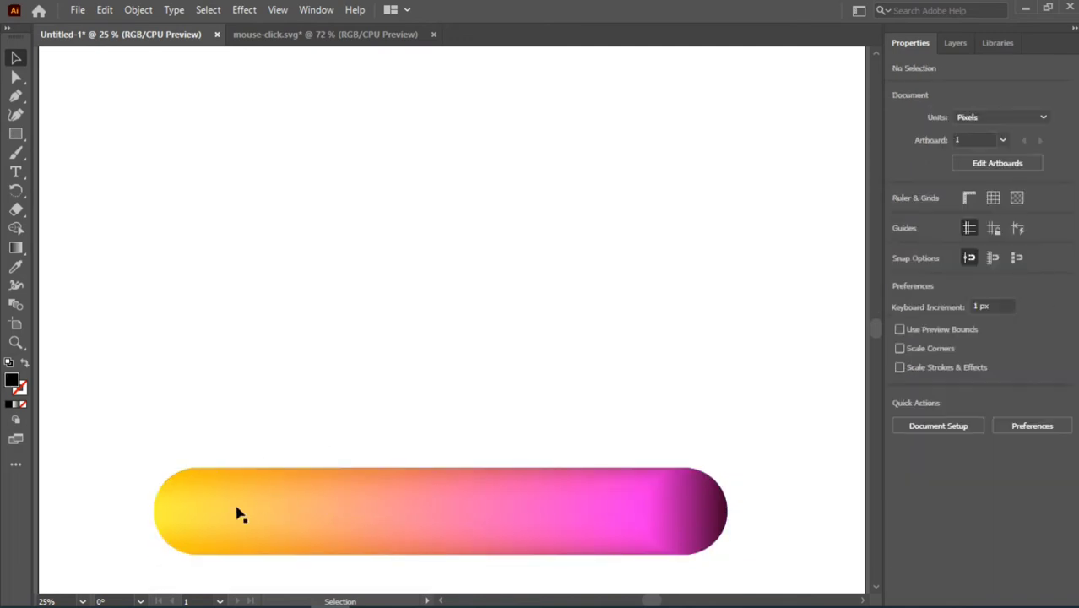
pyautogui.moveTo(680, 517)
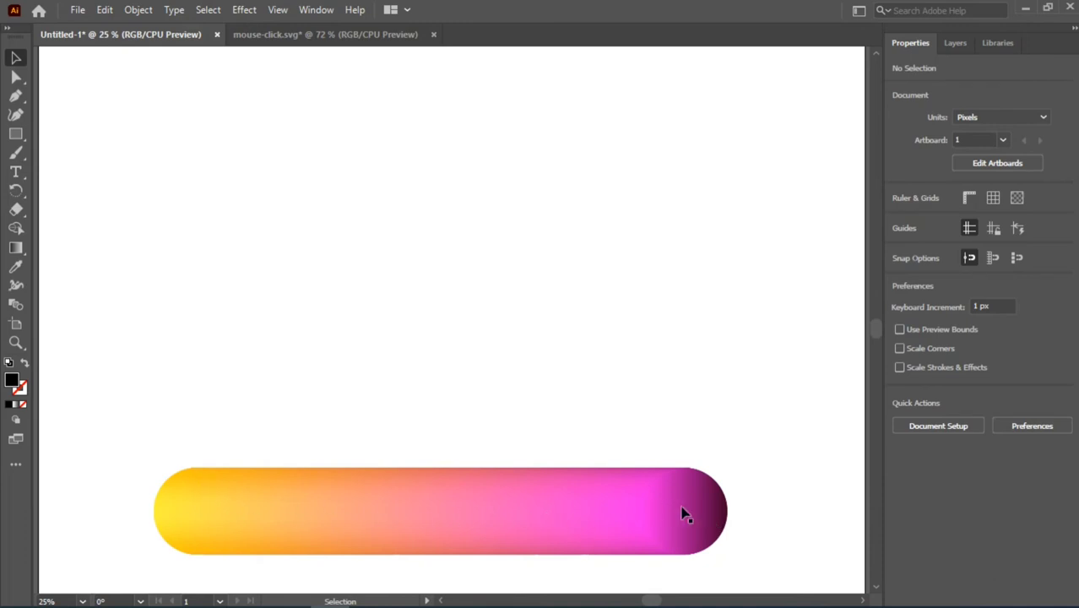
pyautogui.moveTo(291, 530)
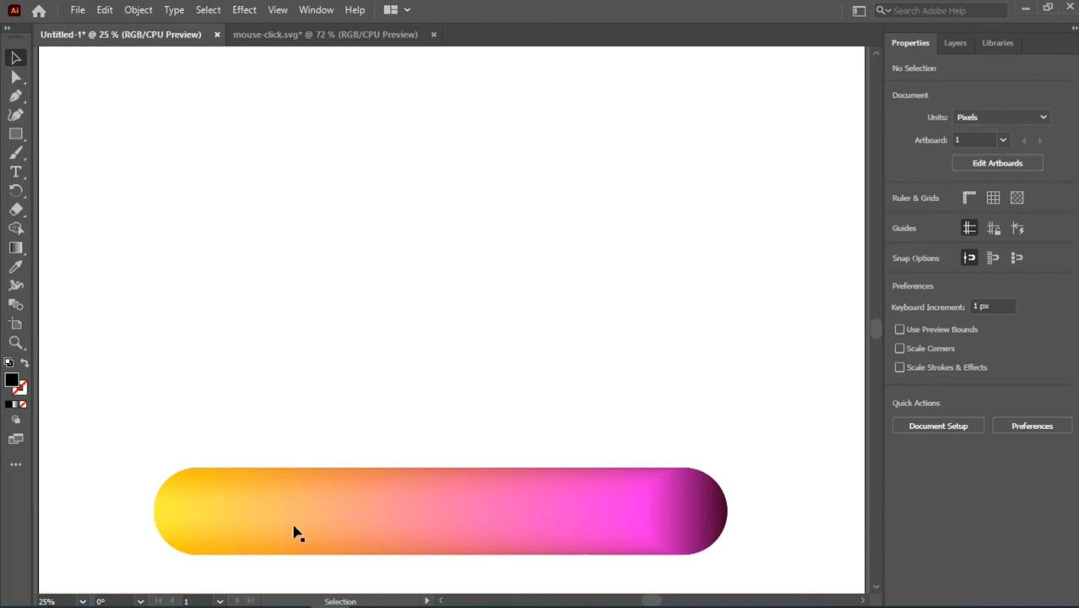
pyautogui.moveTo(194, 514)
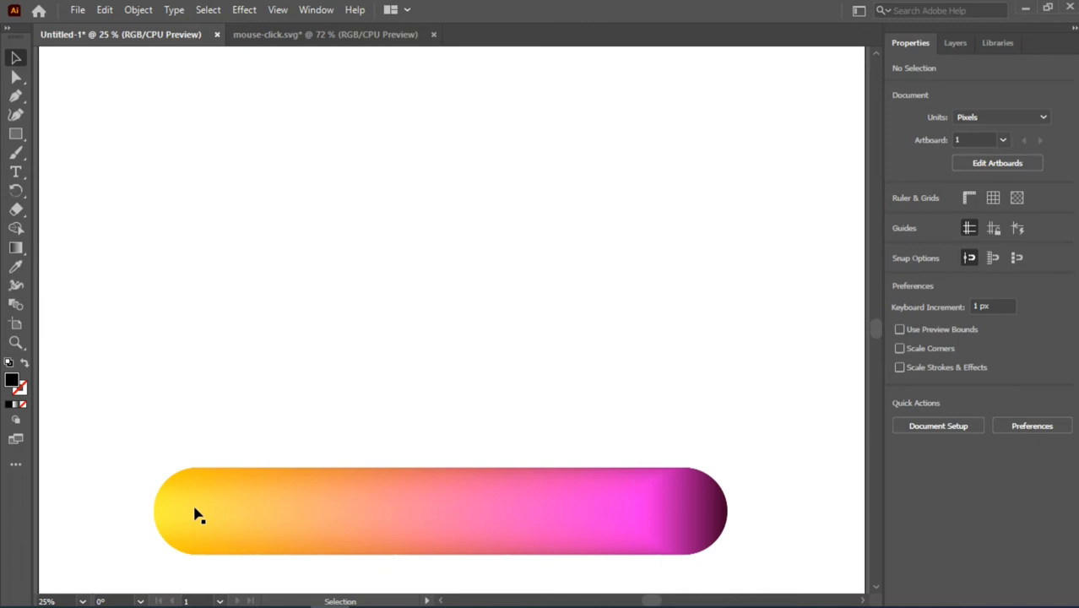
pyautogui.moveTo(179, 513)
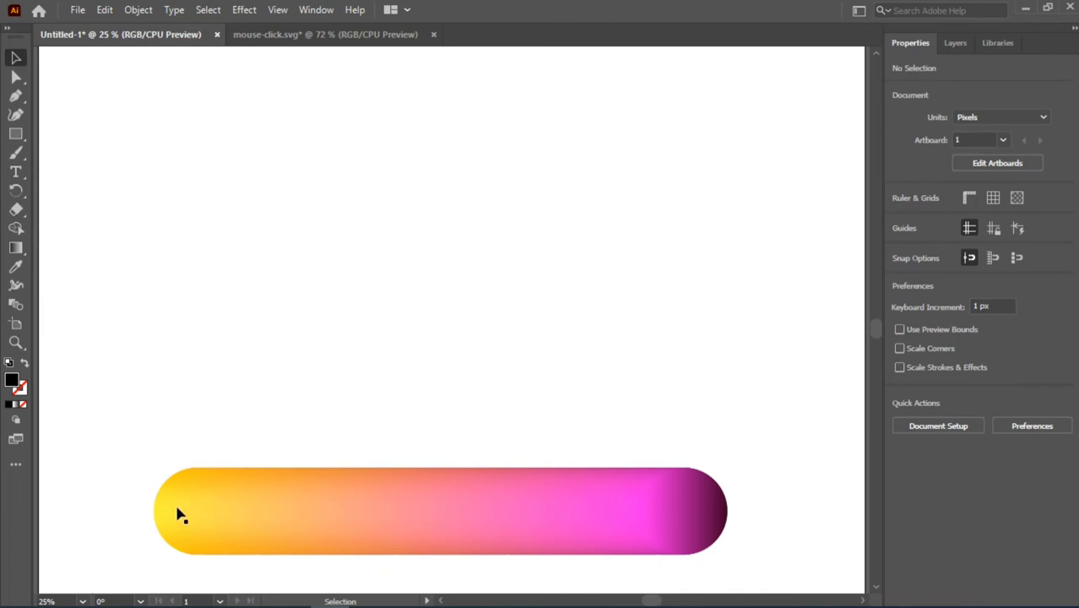
pyautogui.moveTo(403, 435)
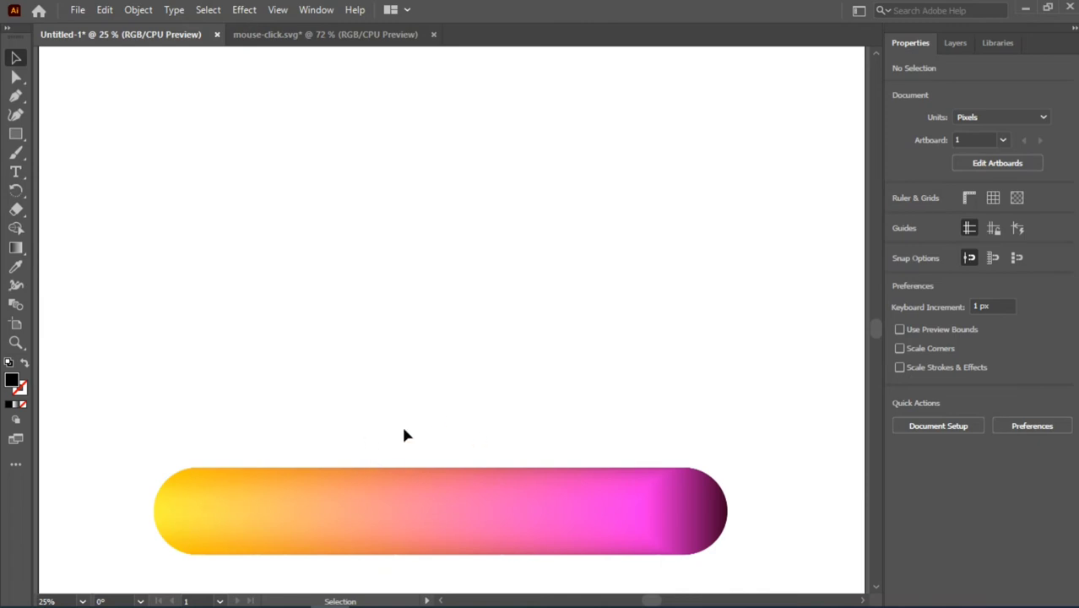
# - Select the gradient pill blend and drag a duplicate directly above it
pyautogui.click(390, 471)
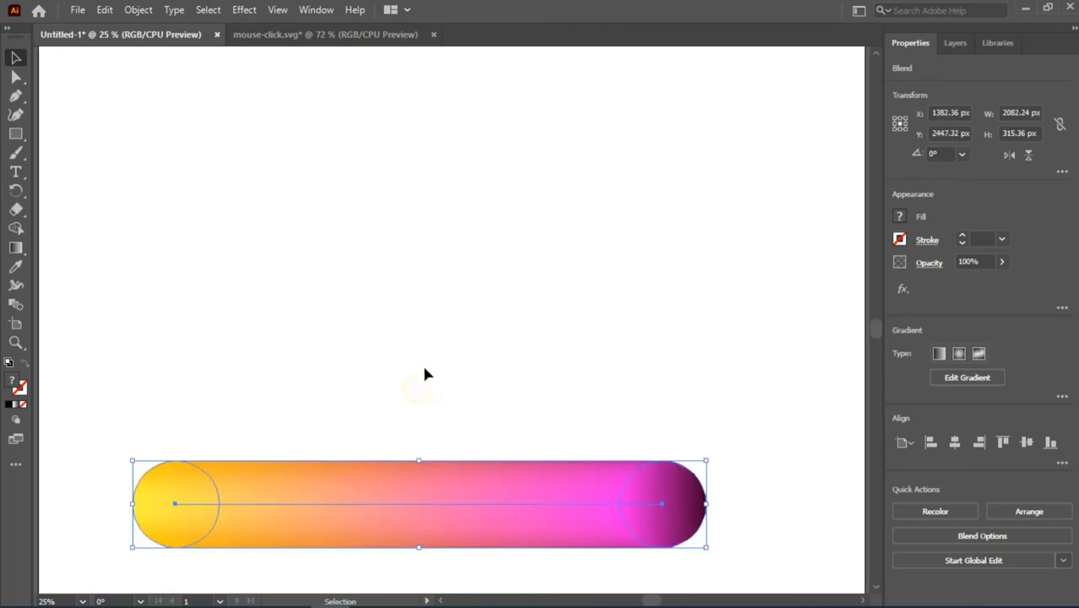
pyautogui.click(425, 373)
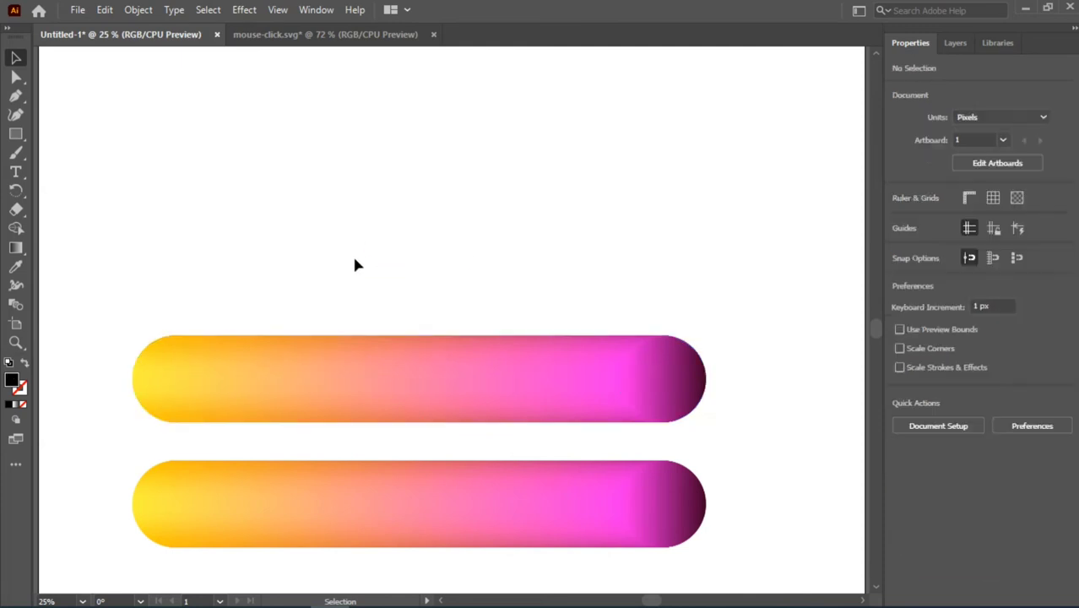
pyautogui.moveTo(233, 105)
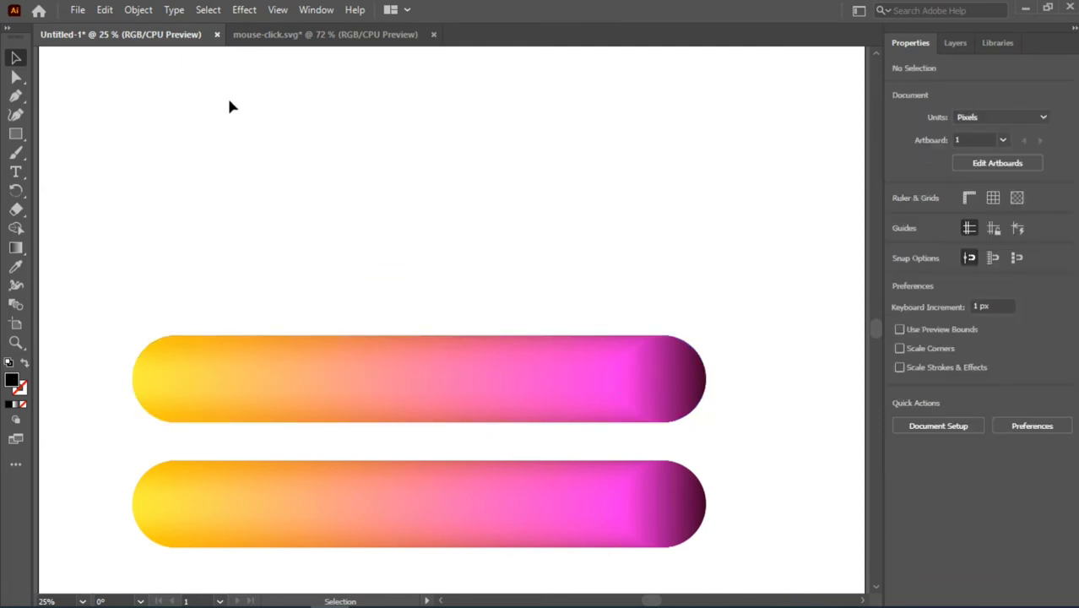
# - Draw a star with the Star Tool above the pills and remove its black fill
pyautogui.click(14, 133)
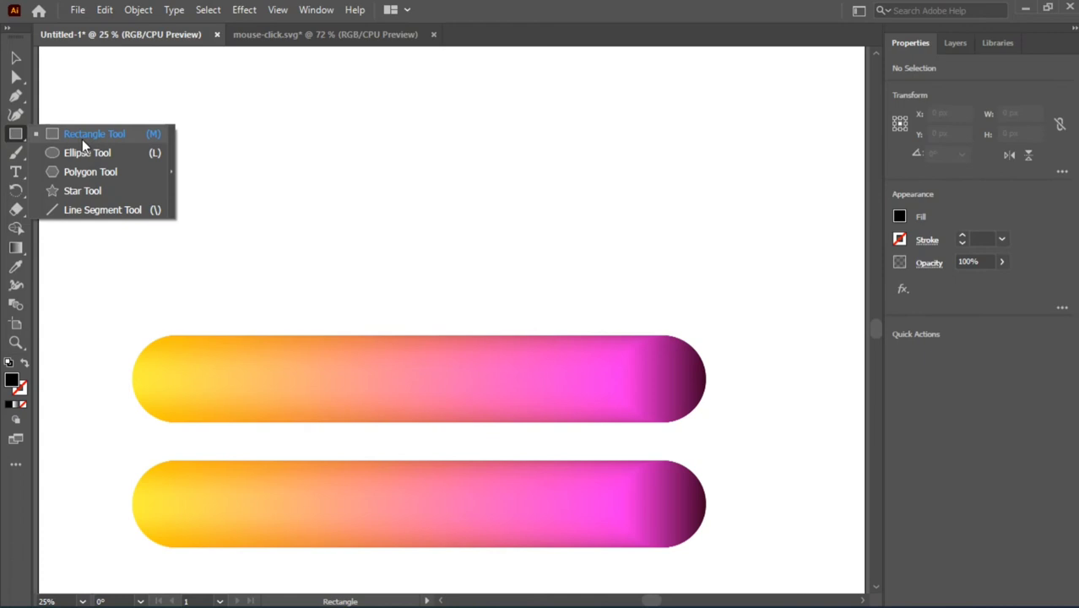
pyautogui.moveTo(82, 191)
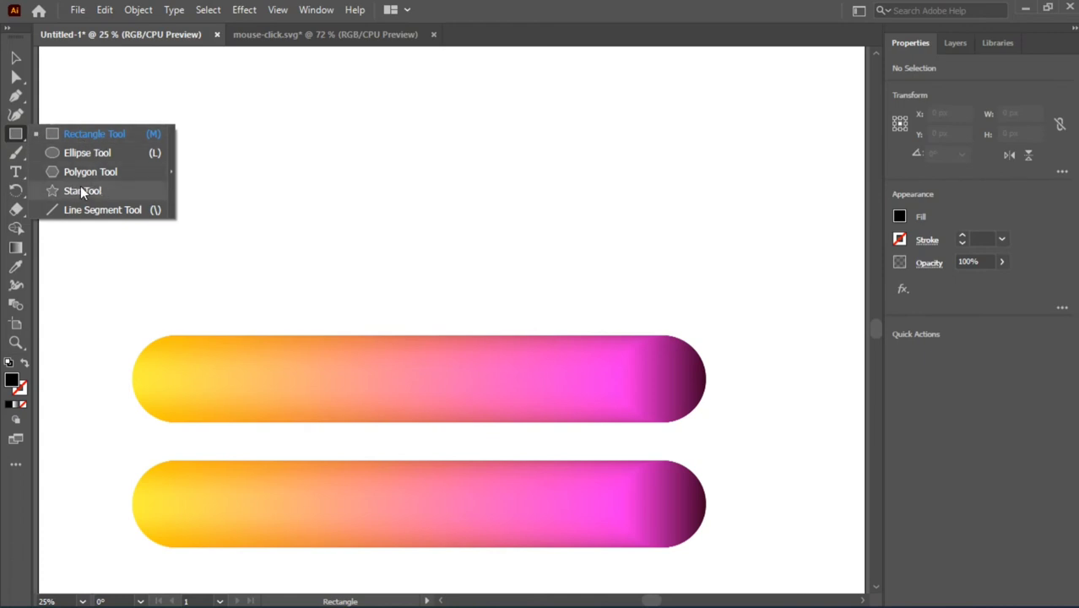
pyautogui.click(81, 190)
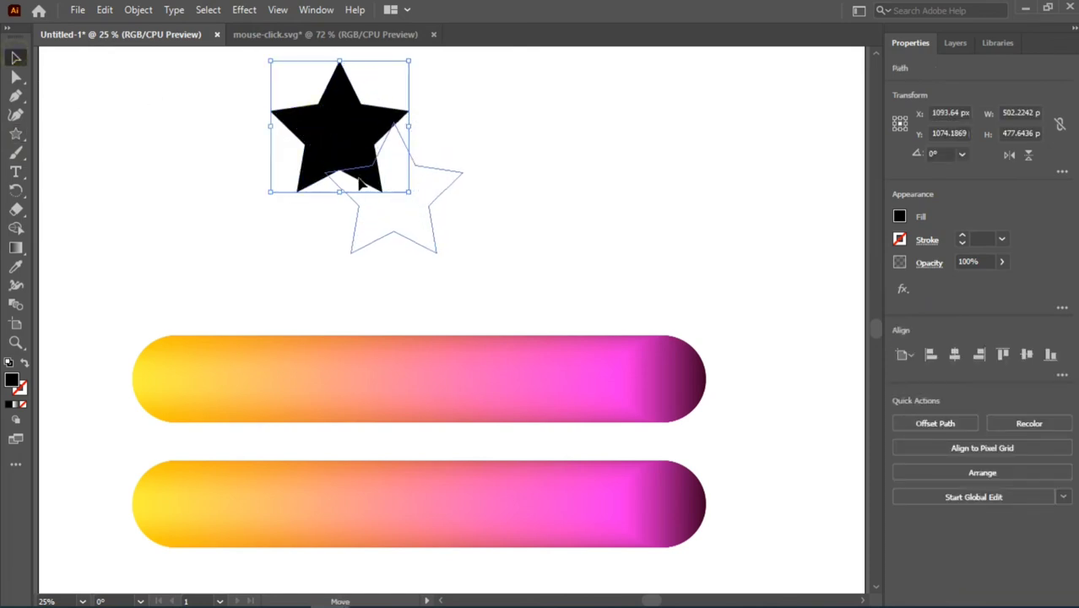
pyautogui.moveTo(337, 127); pyautogui.dragTo(393, 194)
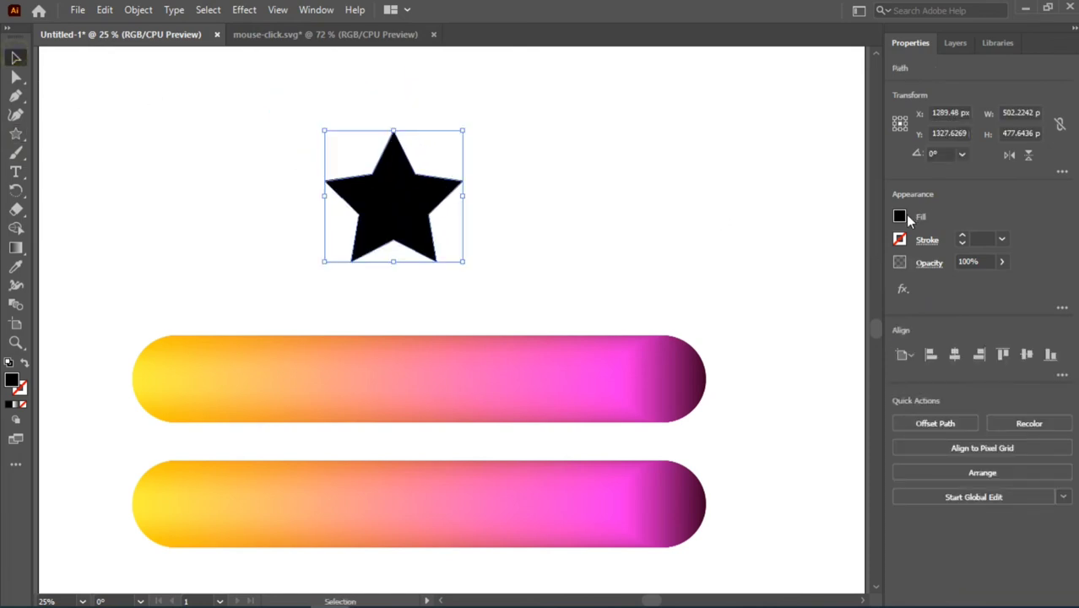
pyautogui.click(899, 216)
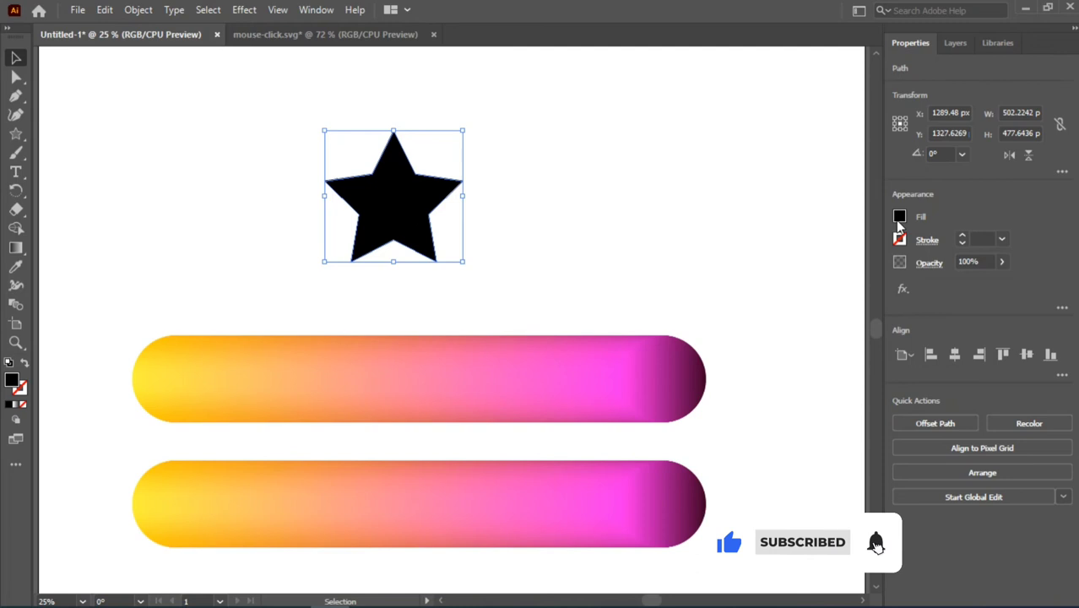
pyautogui.click(899, 216)
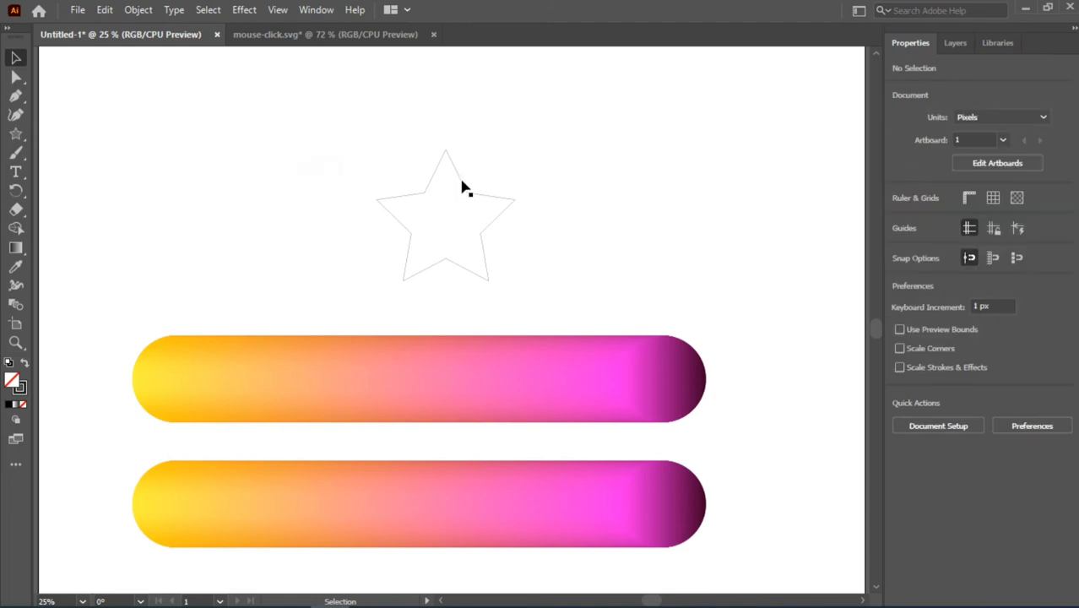
# - Select the star path, then add the upper gradient pill blend to the selection
pyautogui.click(445, 211)
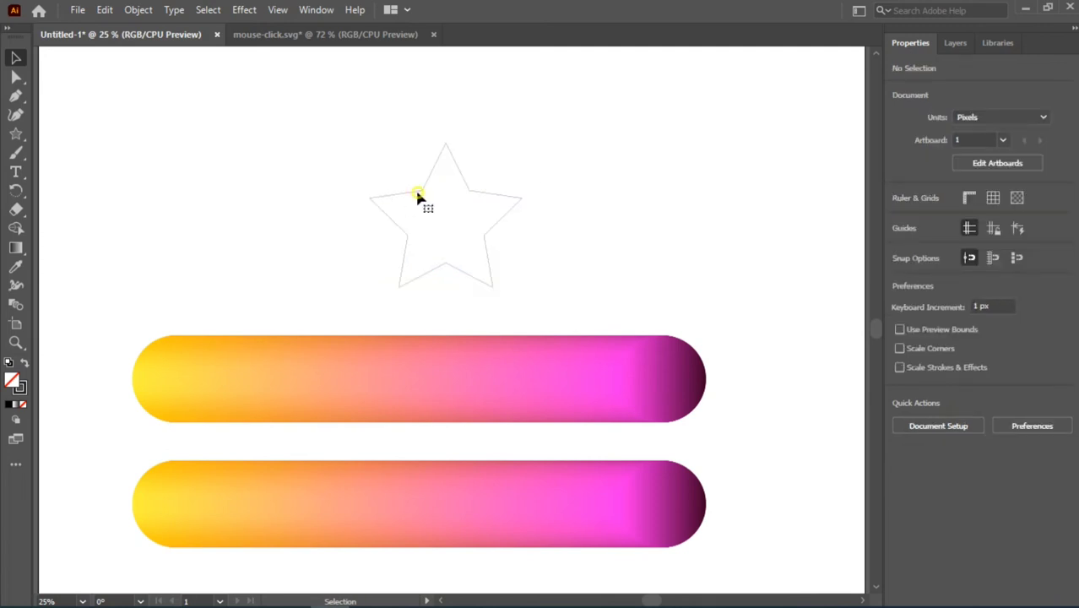
pyautogui.moveTo(418, 180)
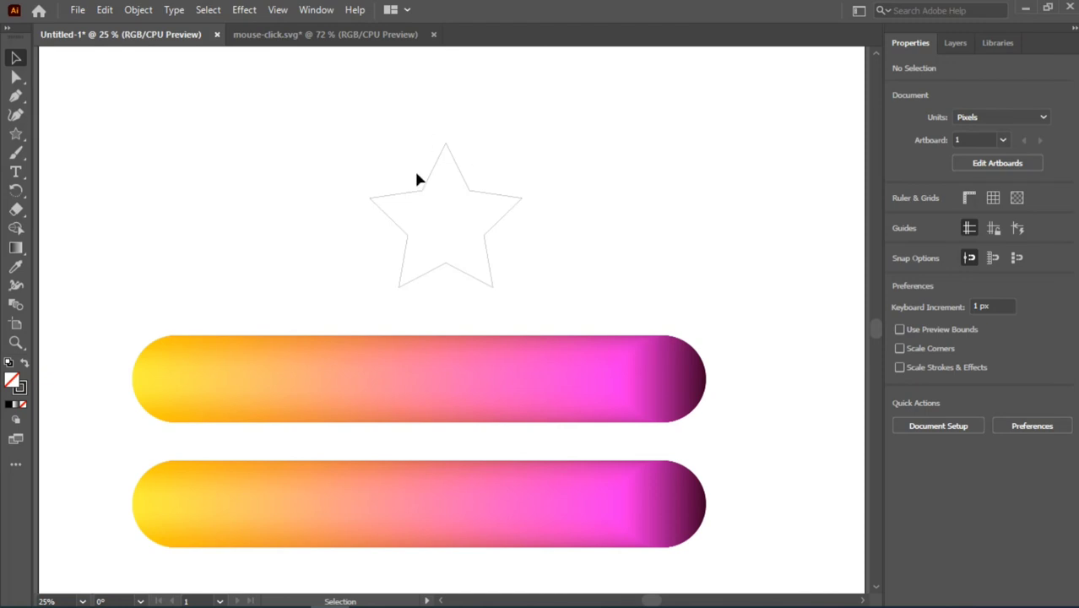
pyautogui.moveTo(426, 385)
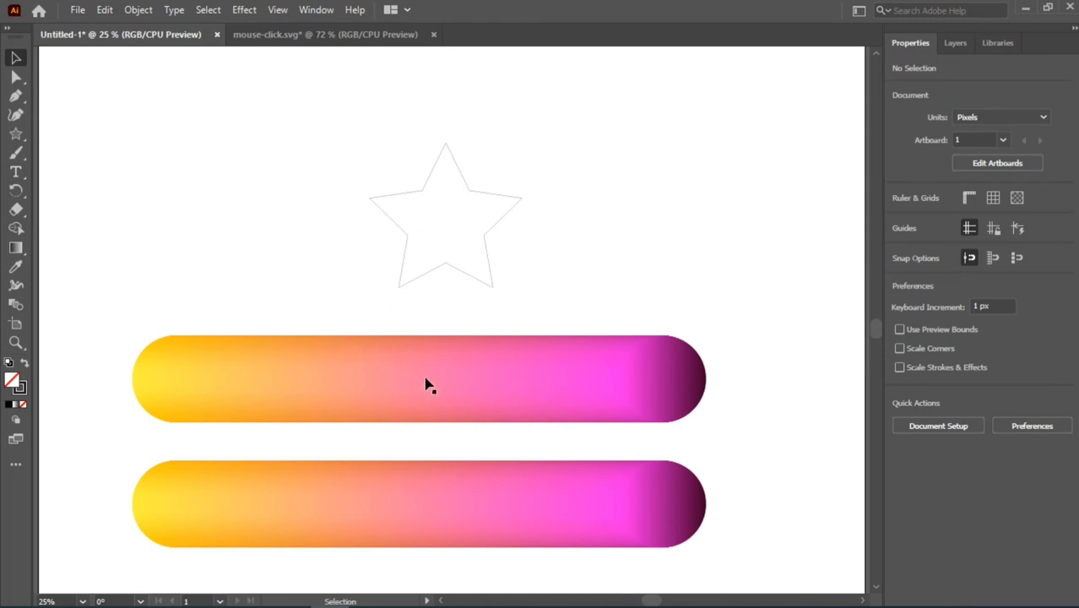
pyautogui.click(424, 385)
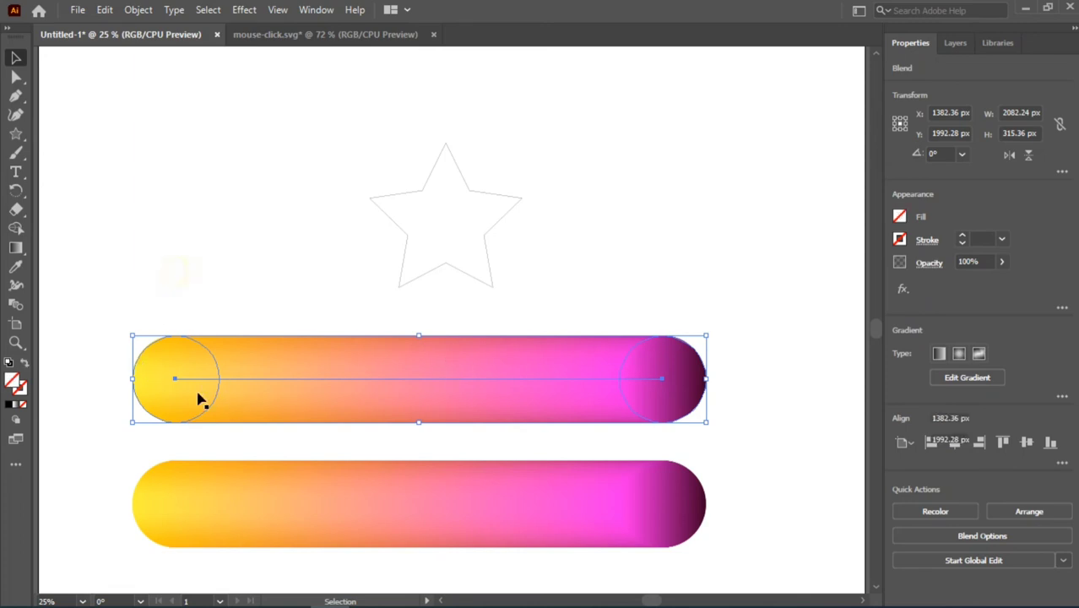
pyautogui.click(360, 407)
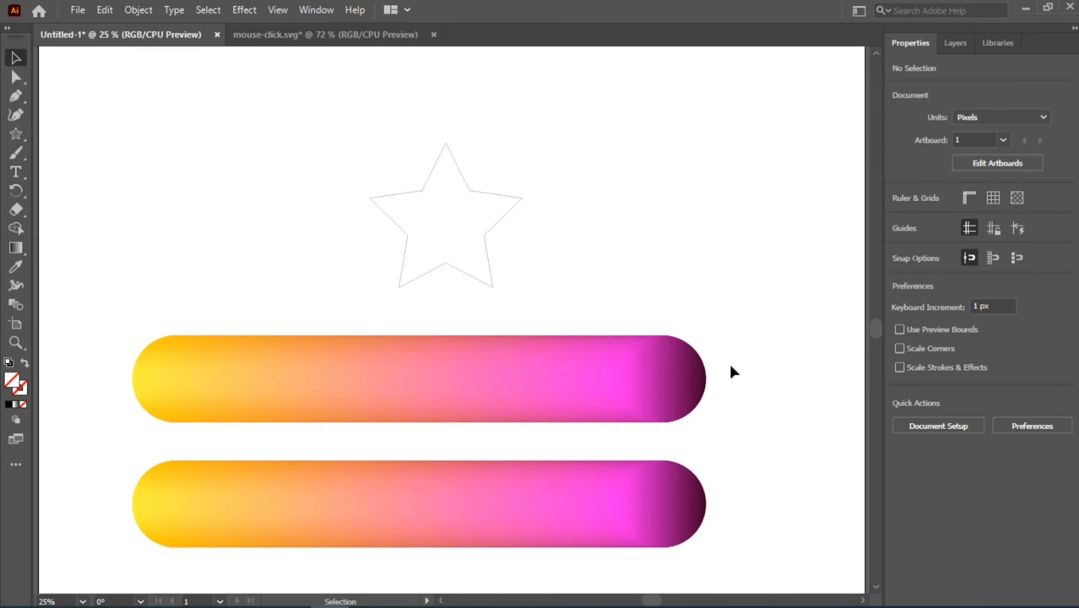
pyautogui.moveTo(268, 402)
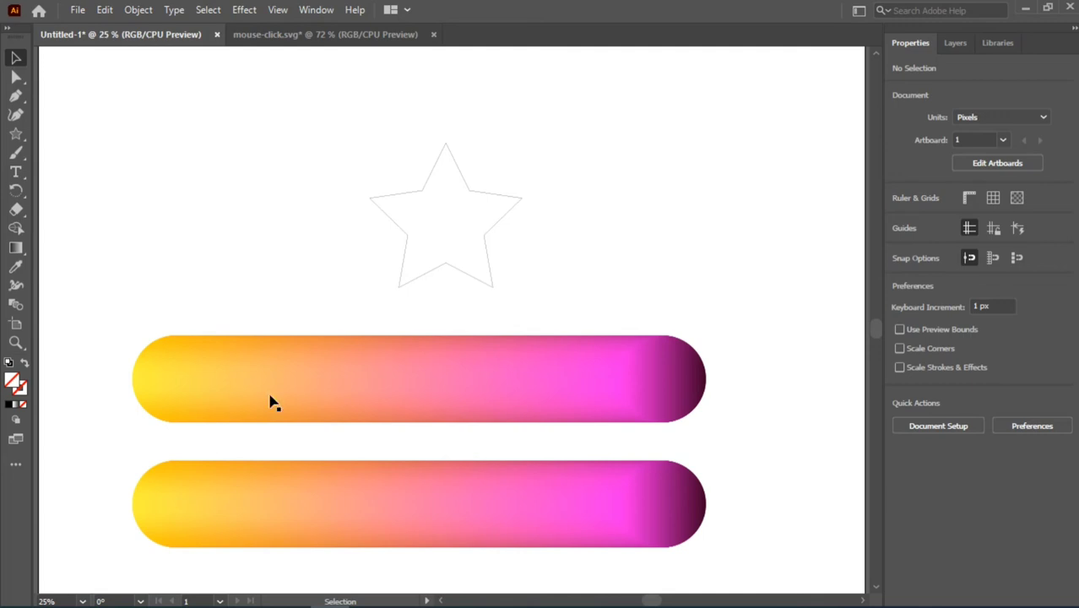
pyautogui.moveTo(545, 377)
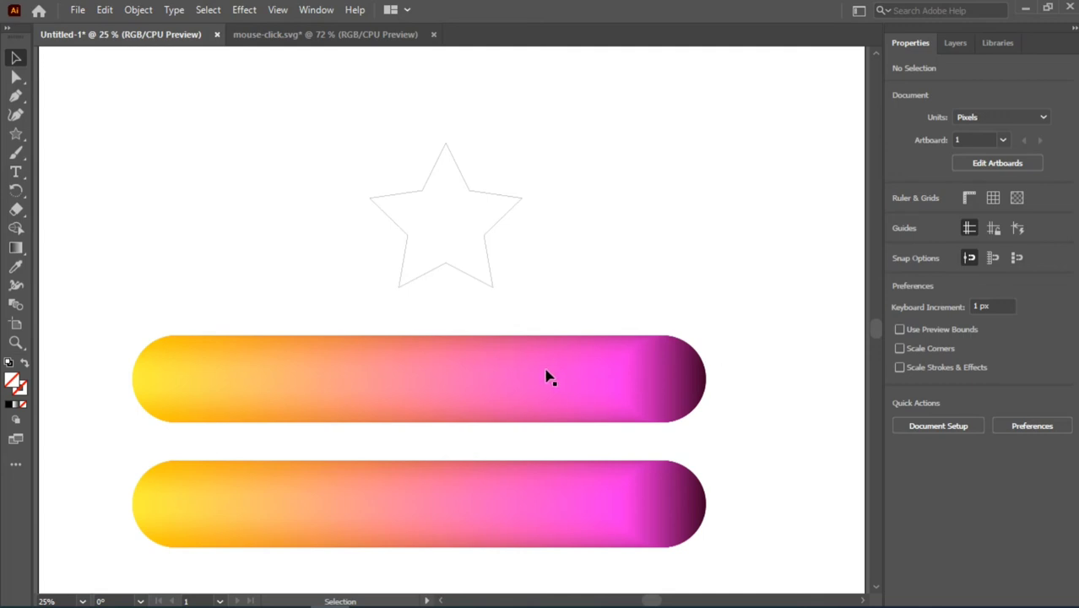
pyautogui.moveTo(611, 324)
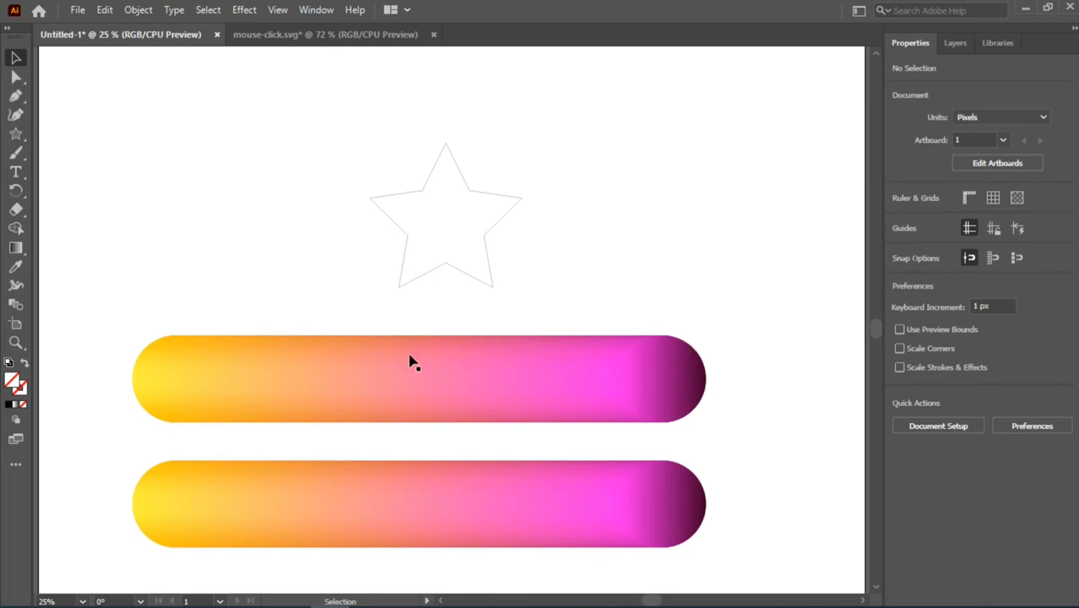
pyautogui.moveTo(384, 374)
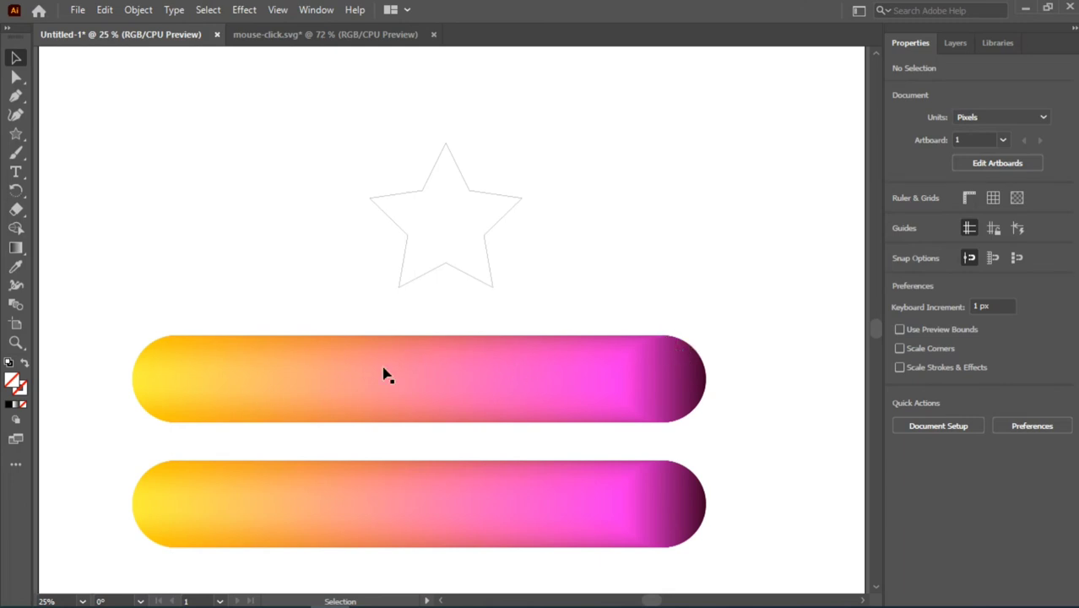
pyautogui.moveTo(154, 357)
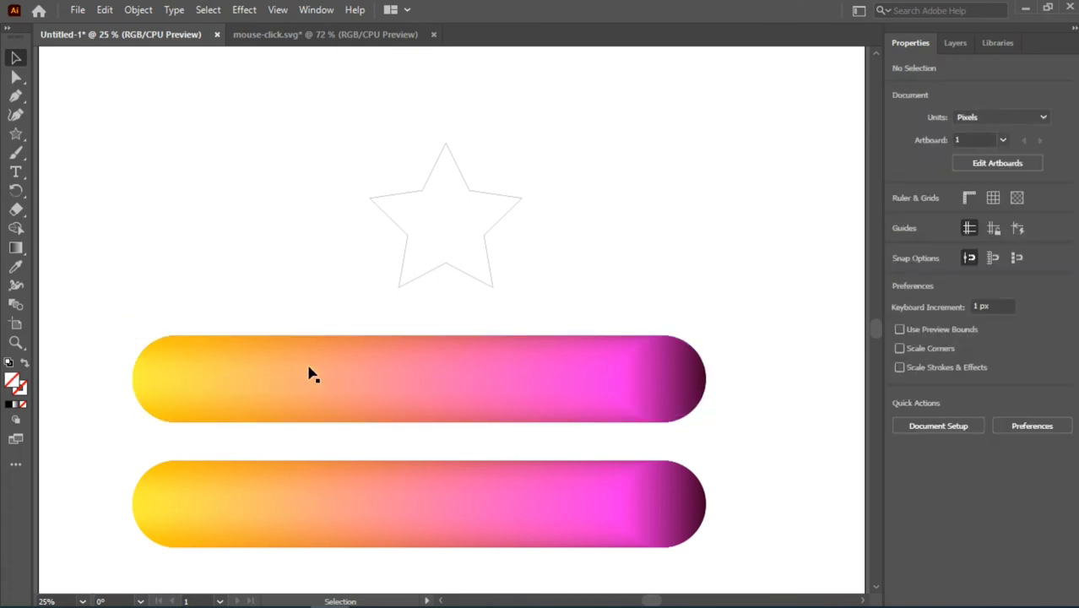
pyautogui.moveTo(469, 377)
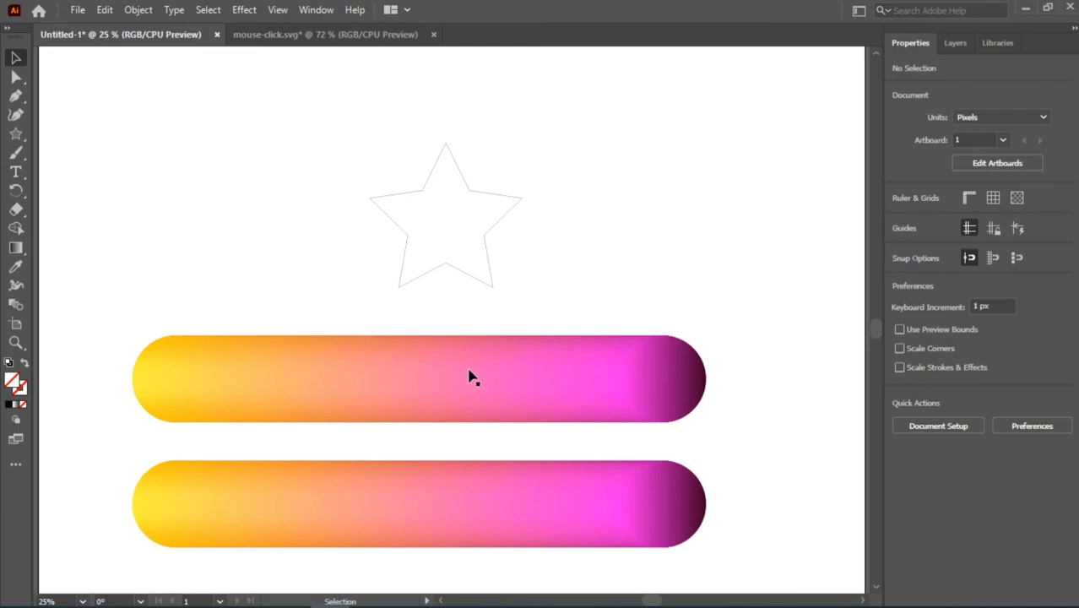
pyautogui.moveTo(428, 218)
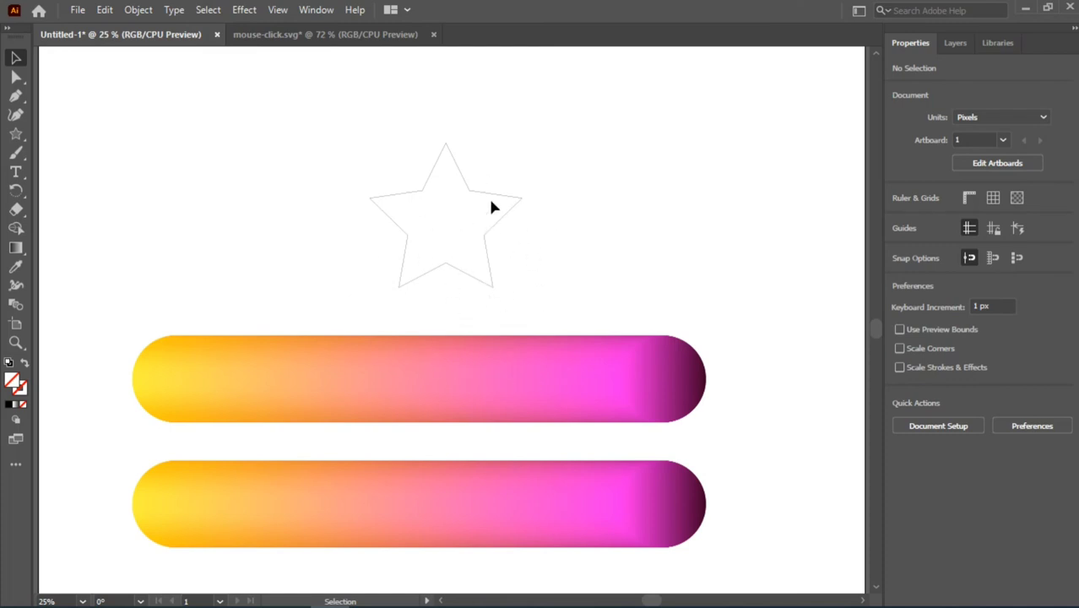
pyautogui.moveTo(444, 193)
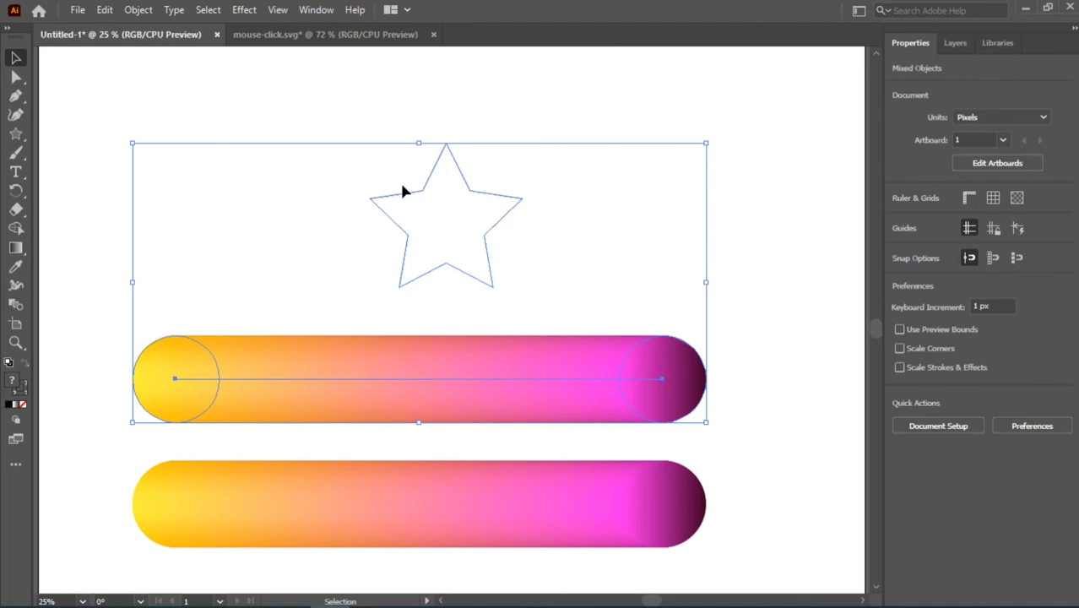
# - Apply Object > Blend > Replace Spine so the upper pill blend follows the star path
pyautogui.click(101, 10)
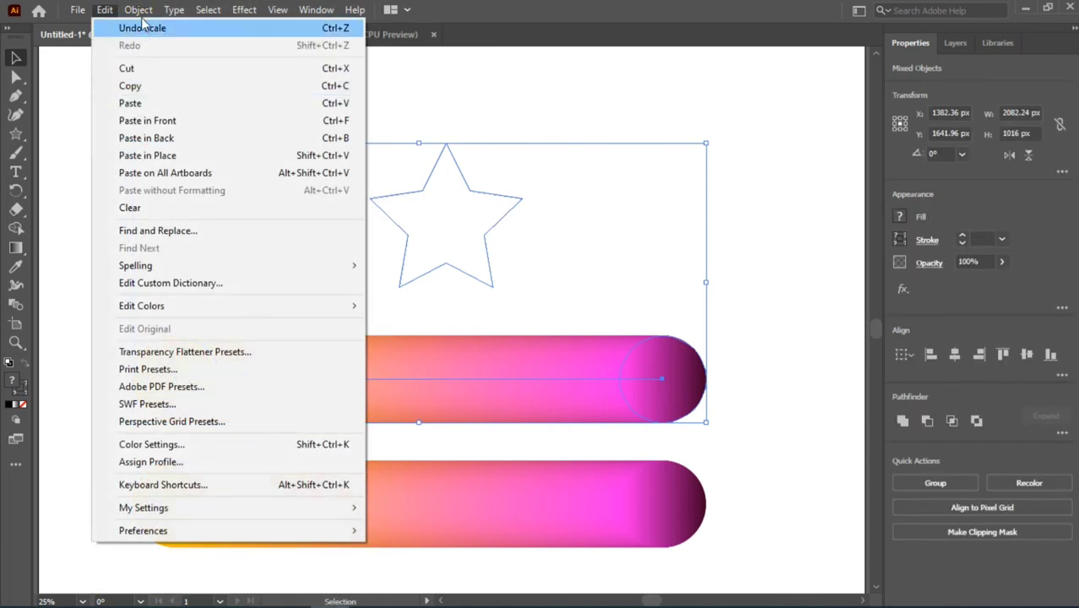
pyautogui.click(138, 9)
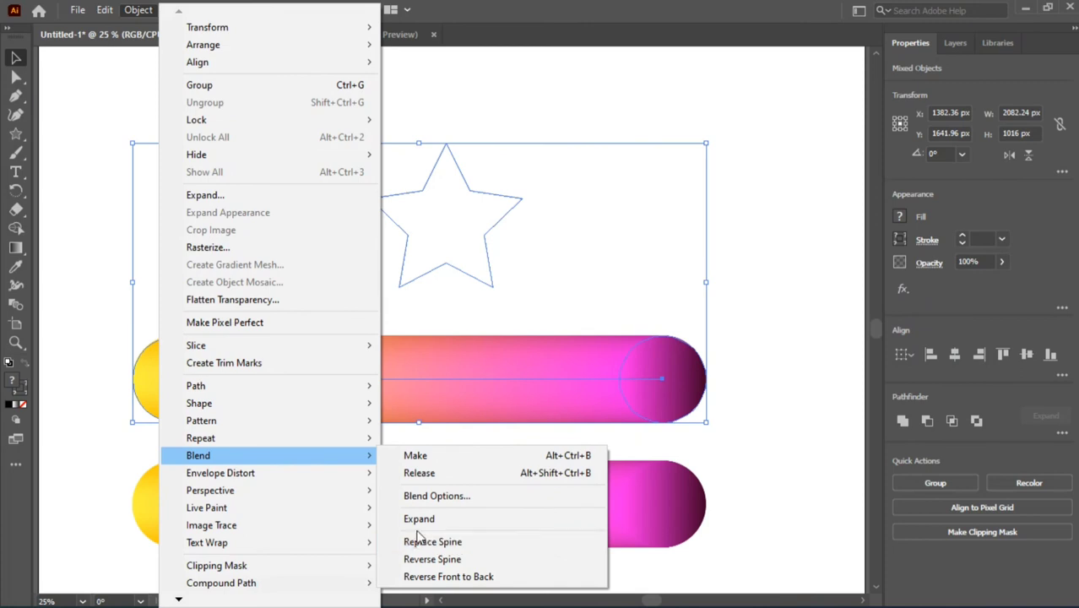
pyautogui.click(432, 559)
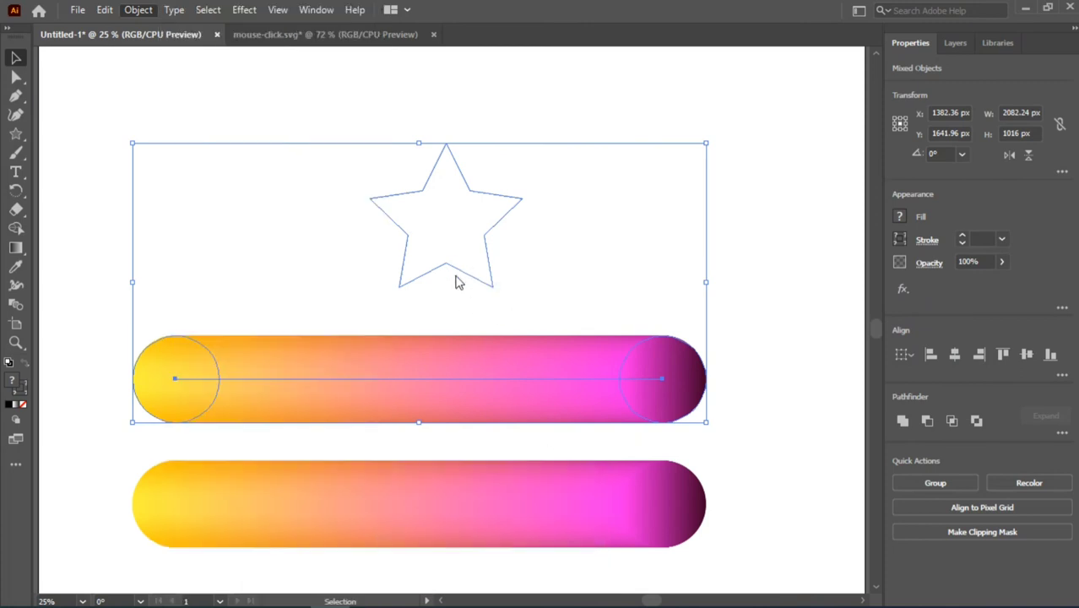
pyautogui.moveTo(472, 206)
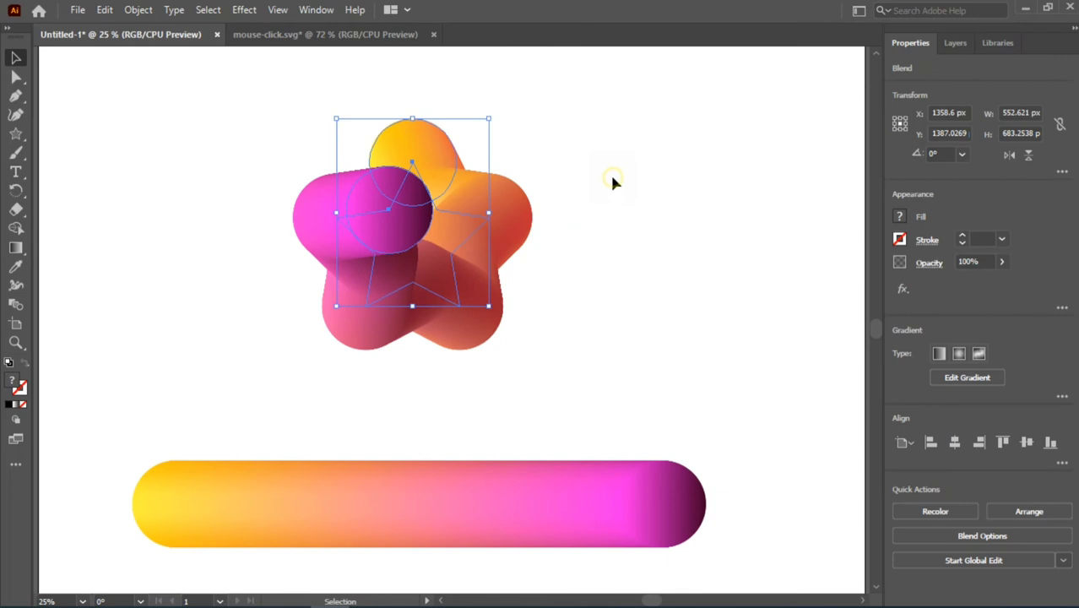
# - Select and enlarge the star blend, briefly check Instagram, then return to Illustrator
pyautogui.click(614, 182)
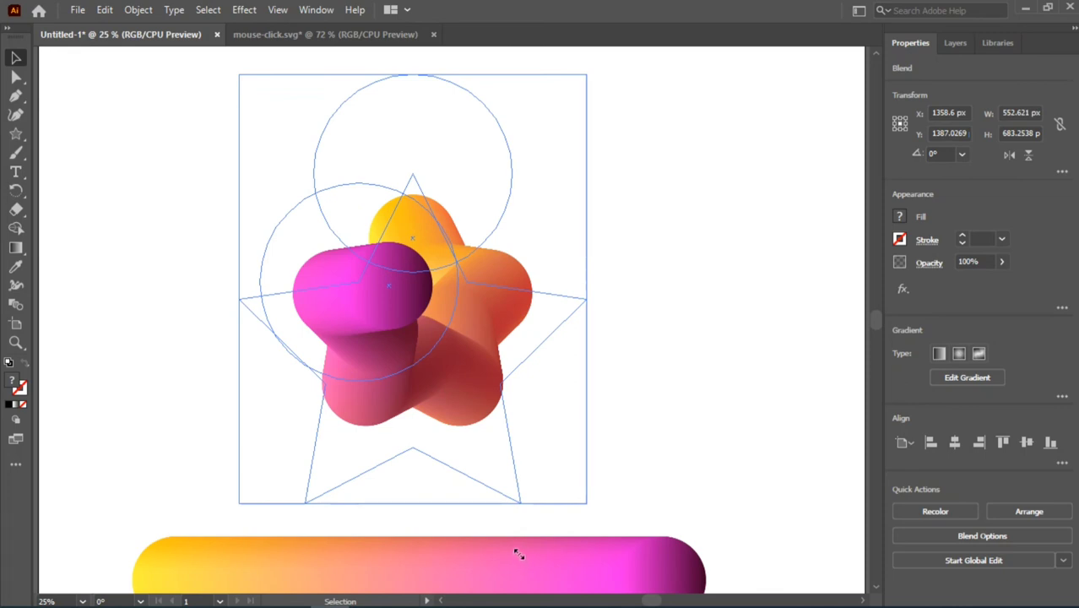
pyautogui.moveTo(438, 243)
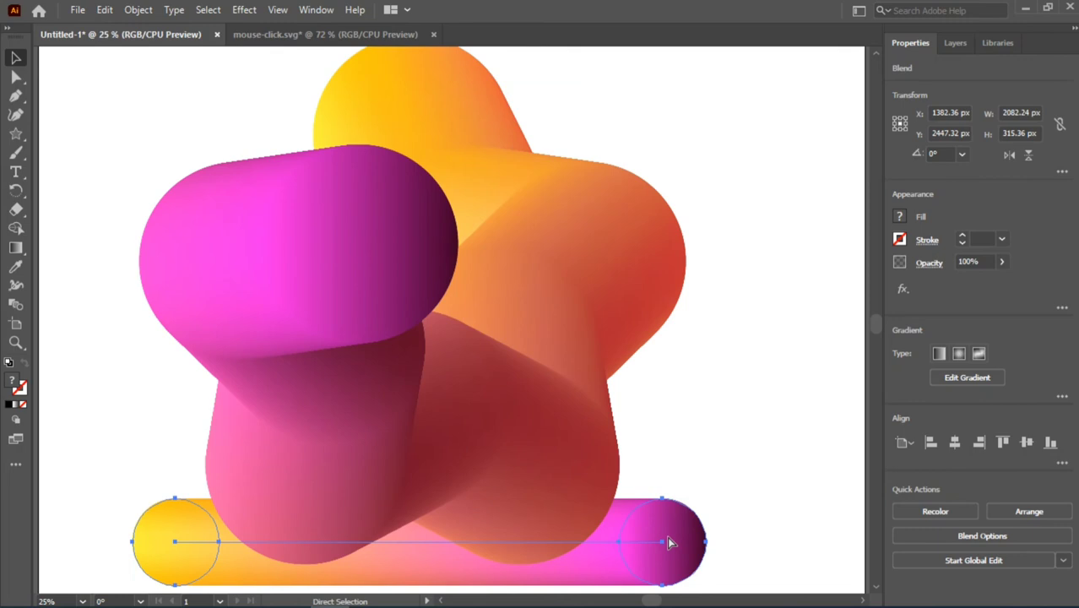
pyautogui.moveTo(590, 311)
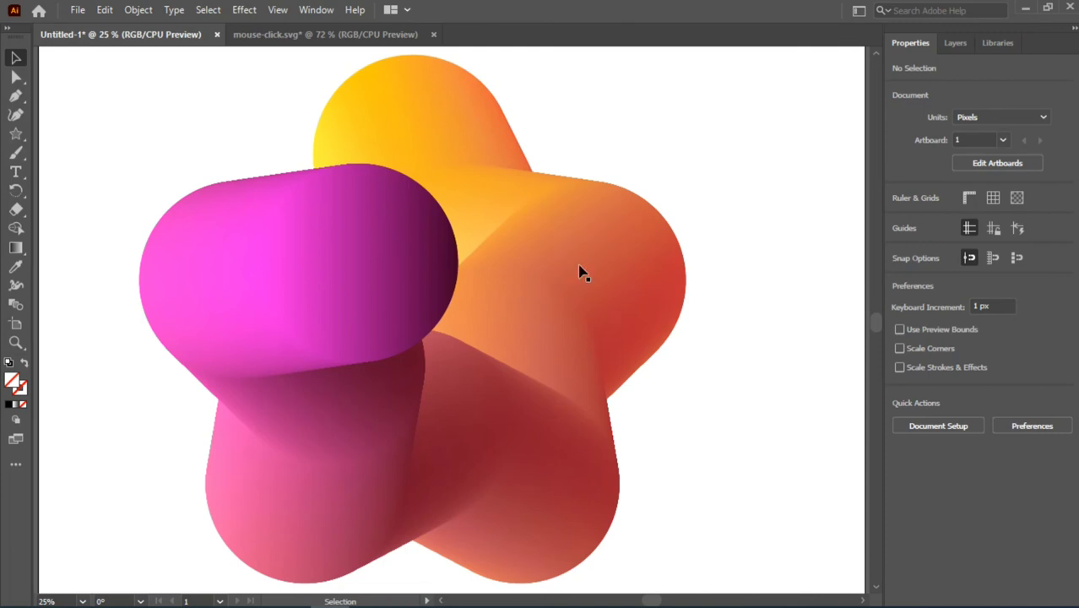
pyautogui.moveTo(468, 275)
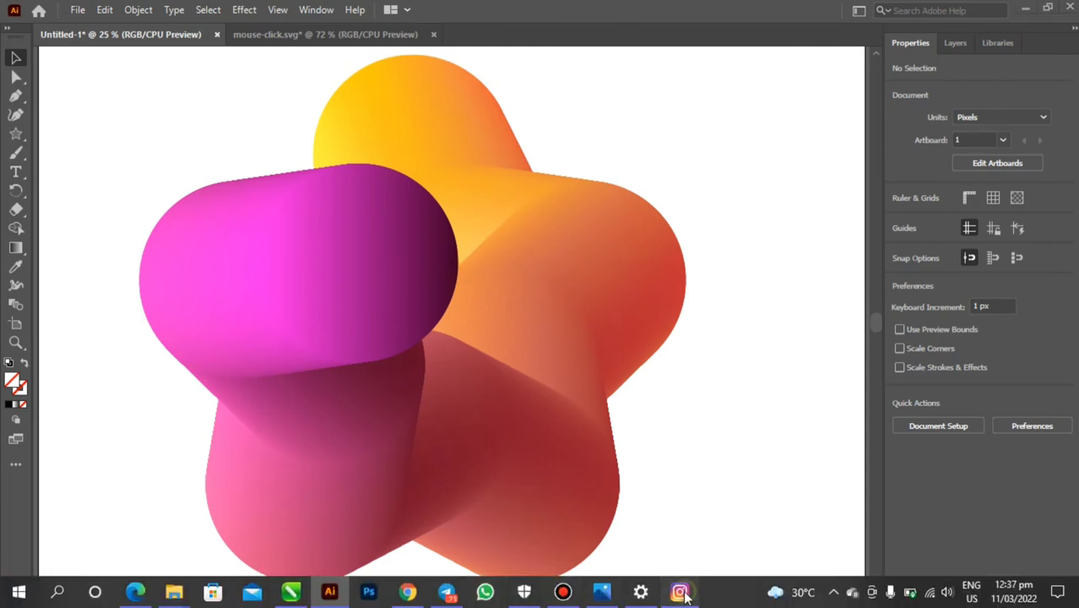
pyautogui.click(679, 588)
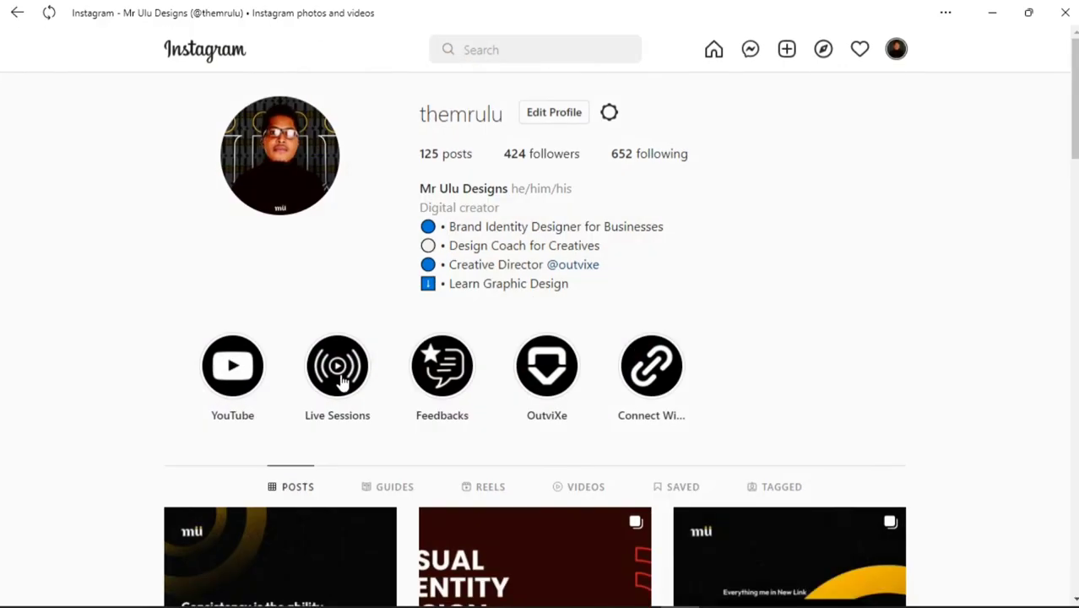
pyautogui.moveTo(679, 577)
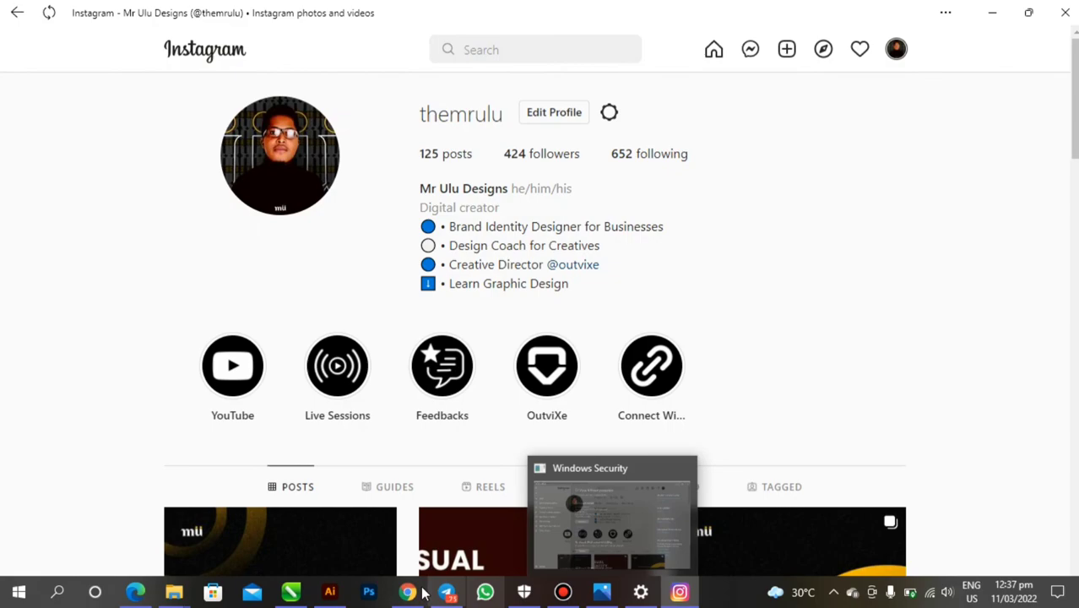
pyautogui.click(329, 592)
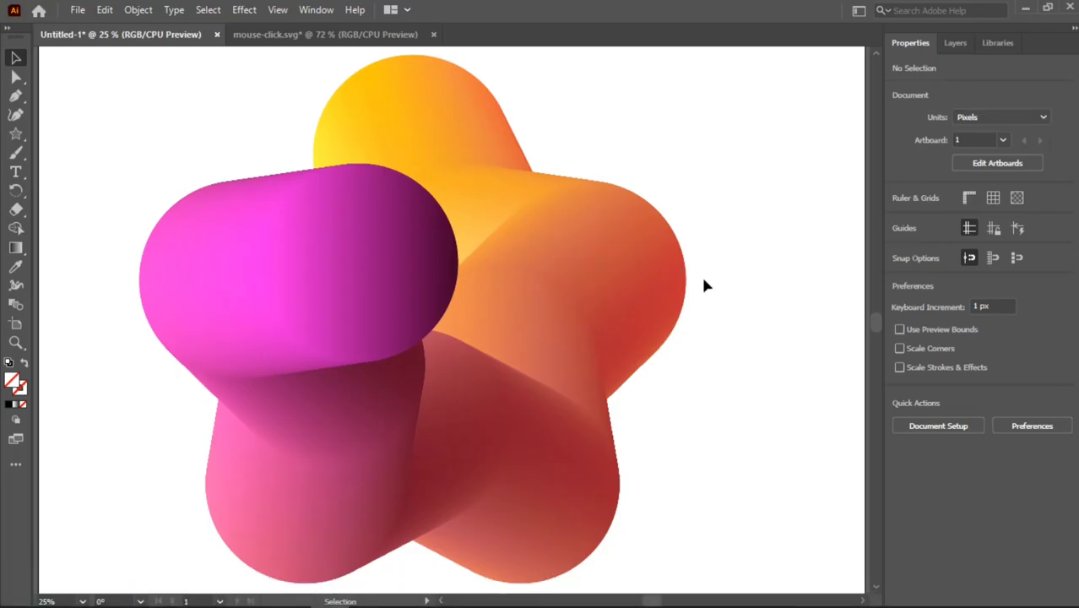
pyautogui.moveTo(562, 252)
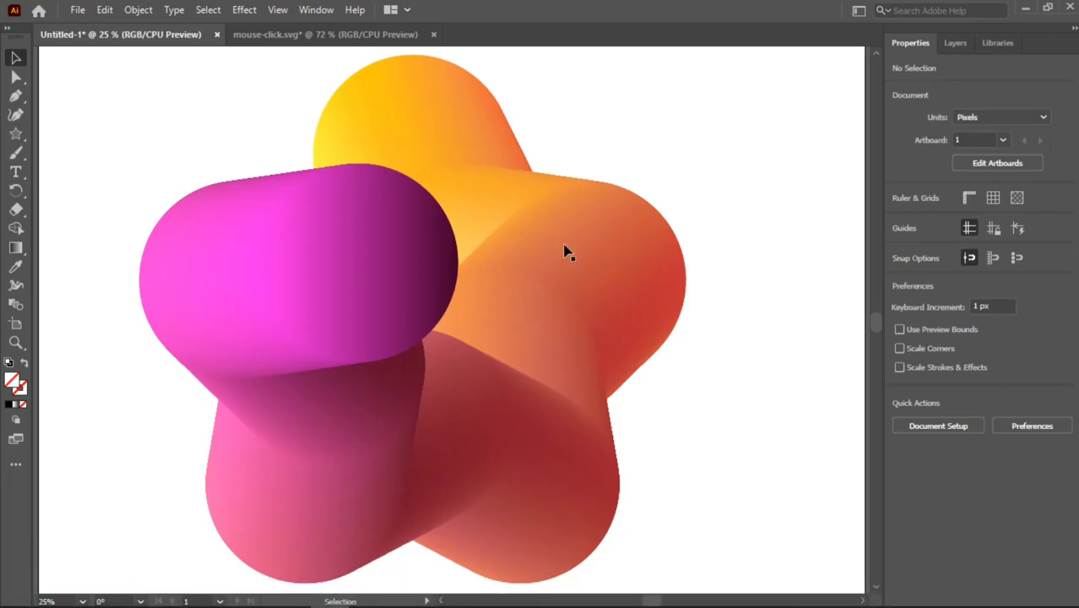
pyautogui.moveTo(280, 262)
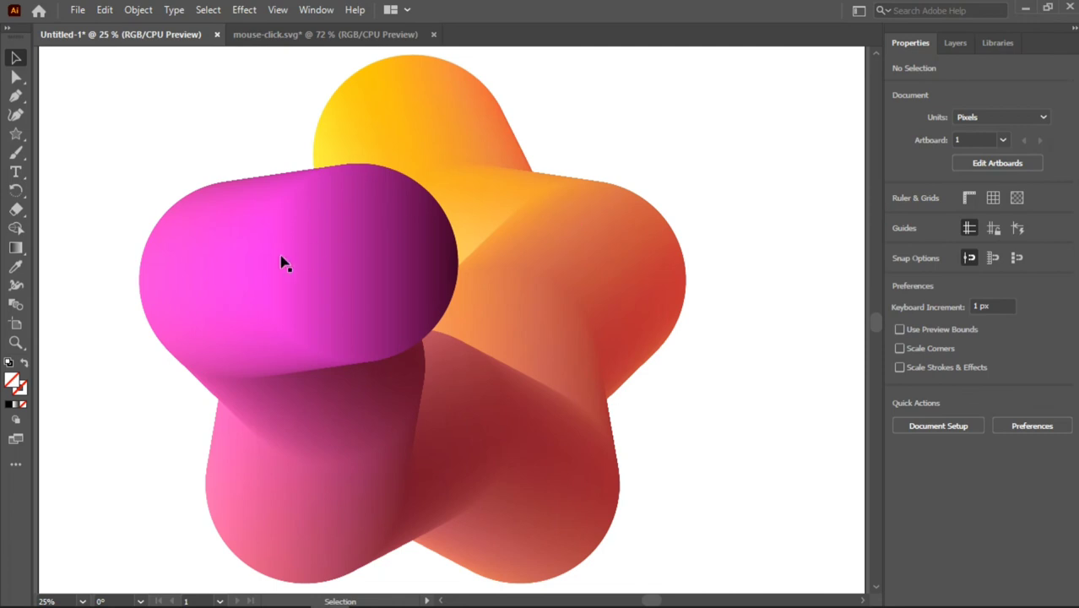
pyautogui.moveTo(342, 237)
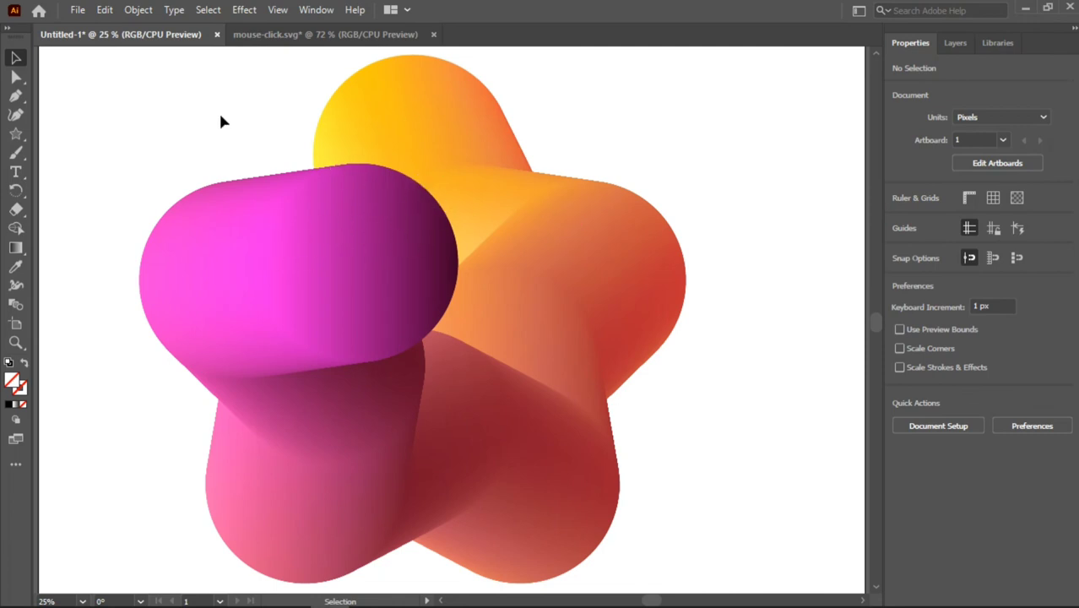
pyautogui.click(679, 591)
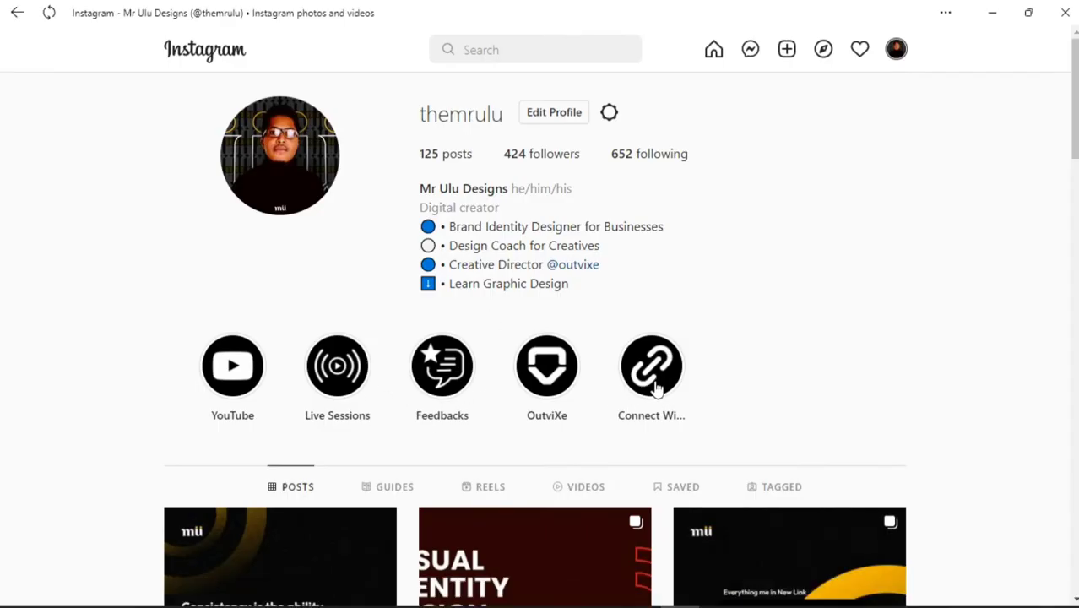
pyautogui.moveTo(658, 370)
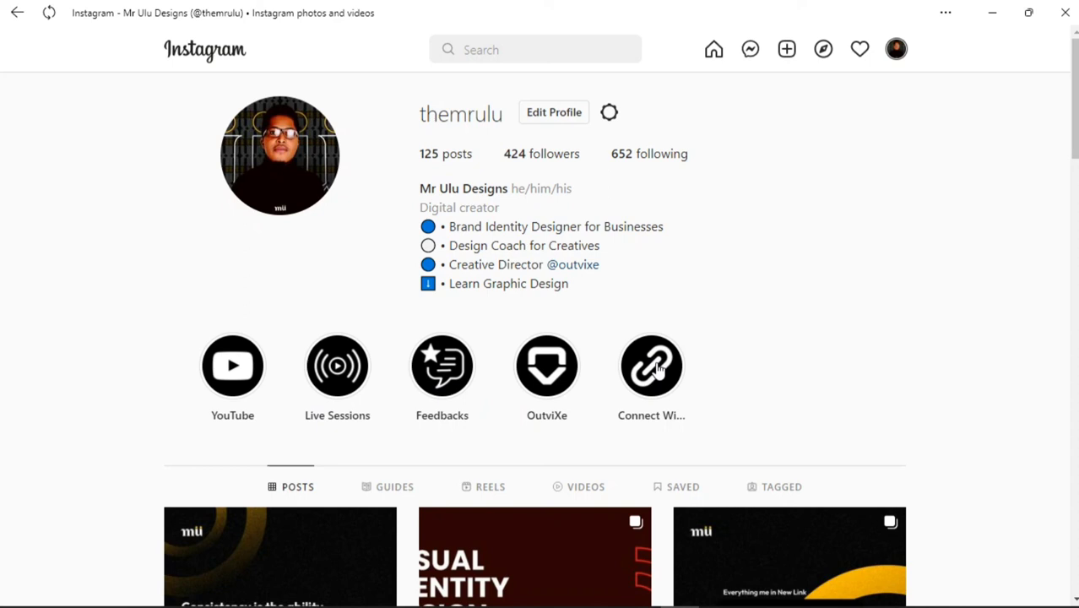
pyautogui.moveTo(677, 591)
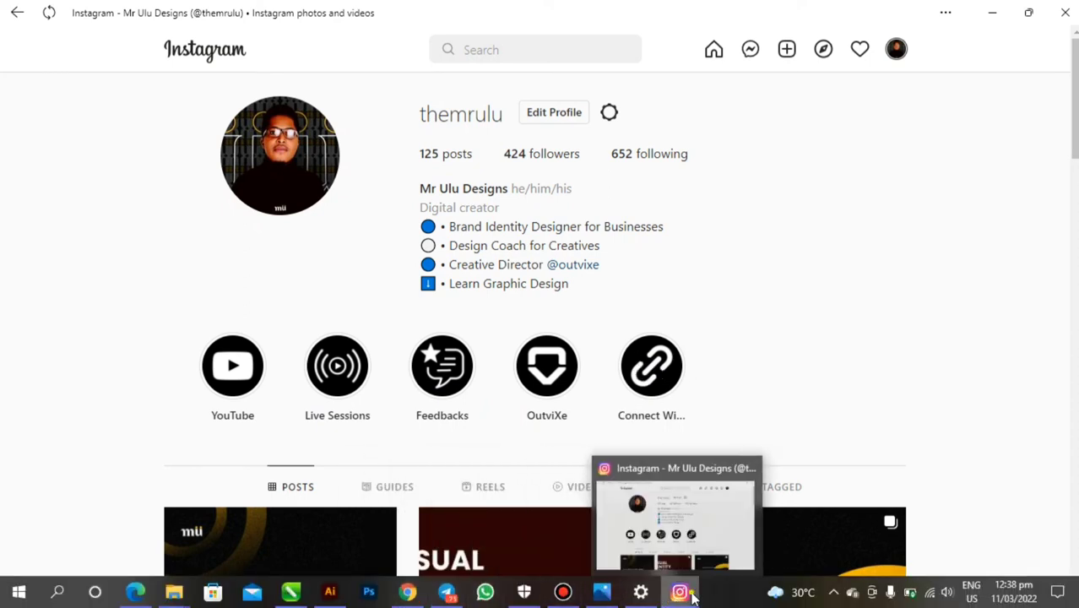
pyautogui.click(329, 591)
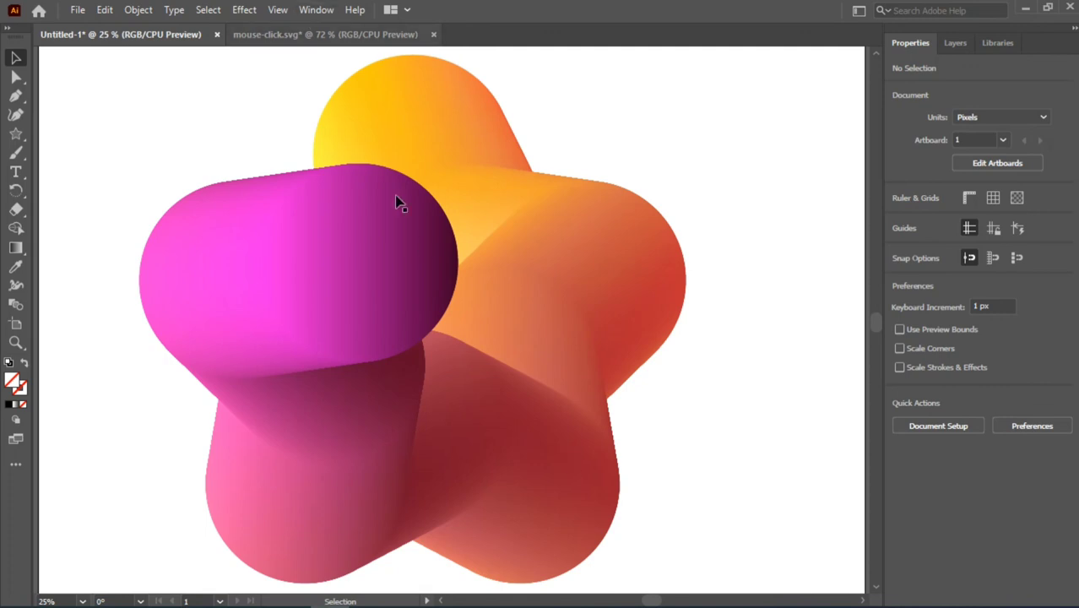
pyautogui.moveTo(352, 245)
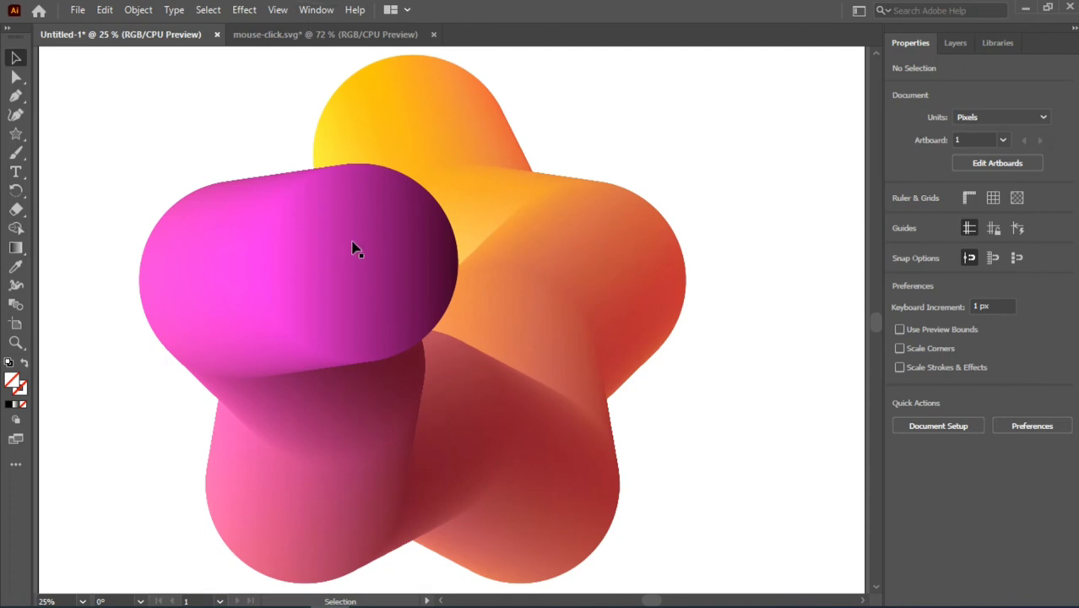
pyautogui.moveTo(452, 246)
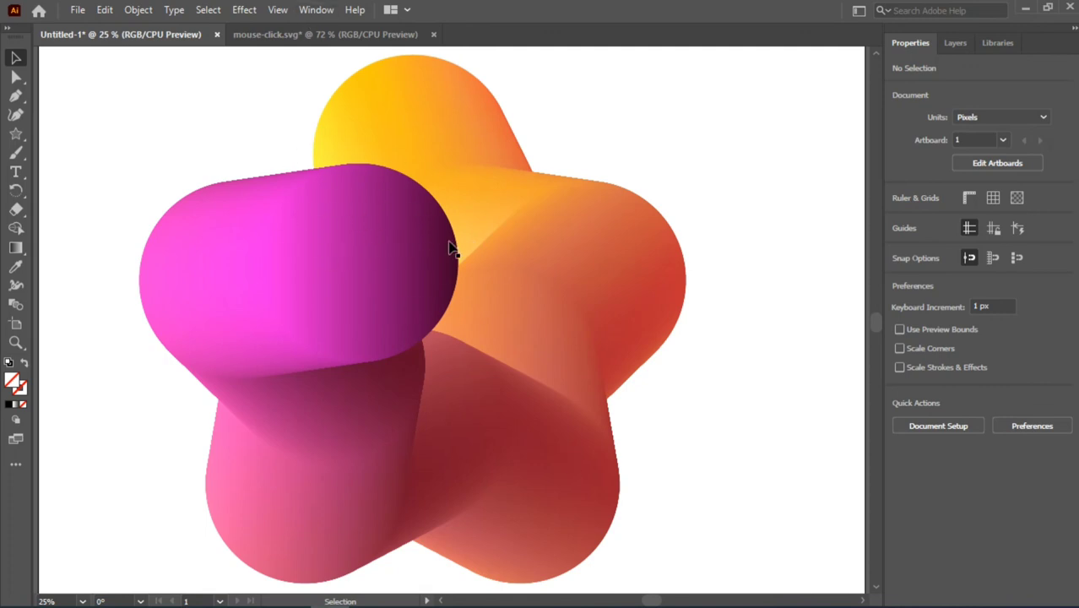
pyautogui.moveTo(507, 289)
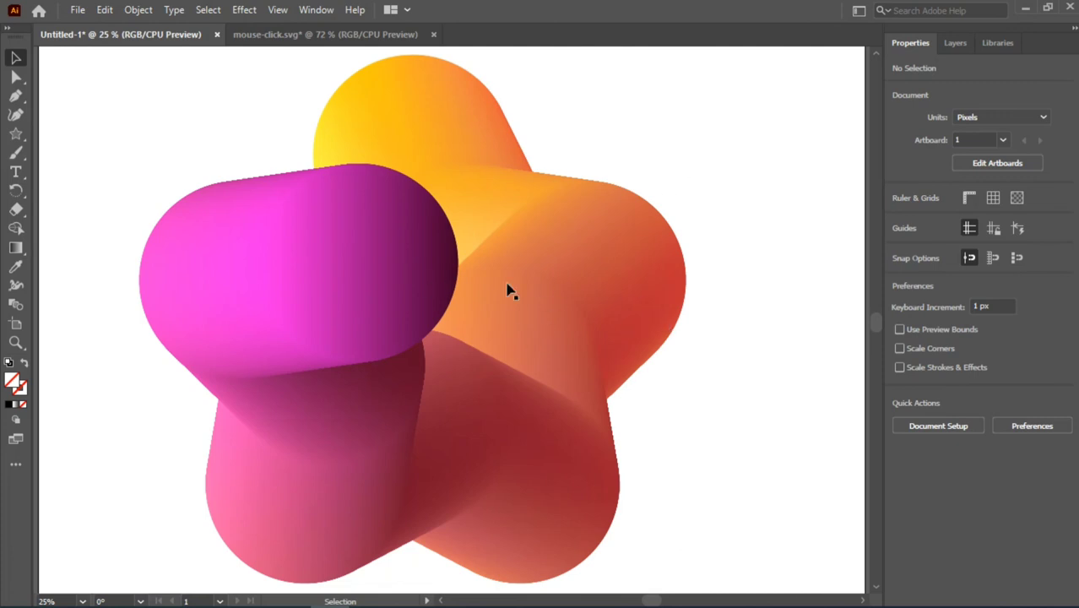
pyautogui.moveTo(470, 257)
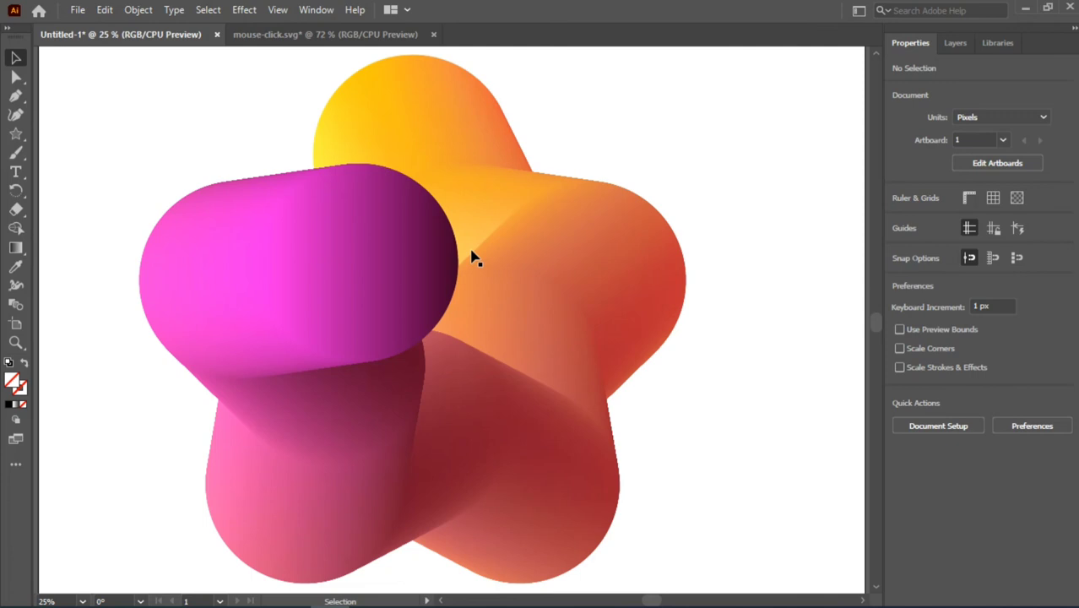
pyautogui.moveTo(458, 281)
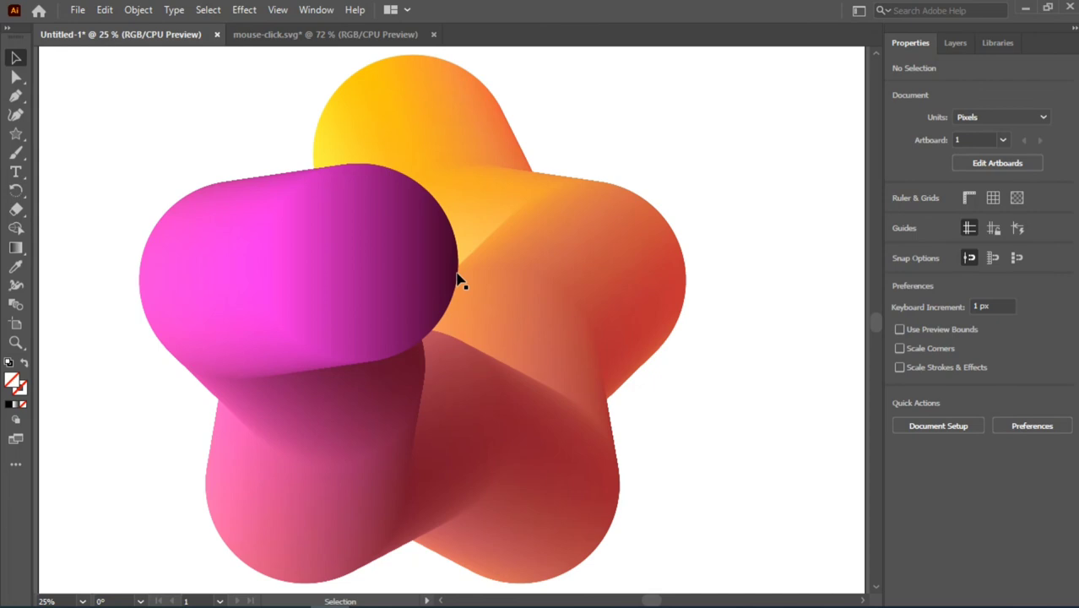
pyautogui.moveTo(456, 238)
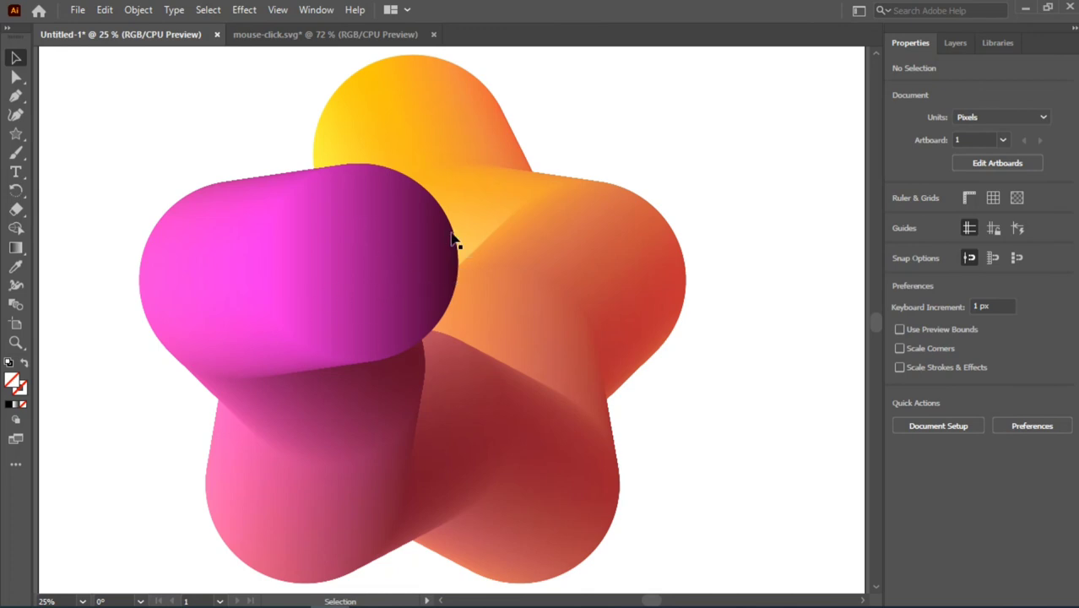
pyautogui.moveTo(504, 219)
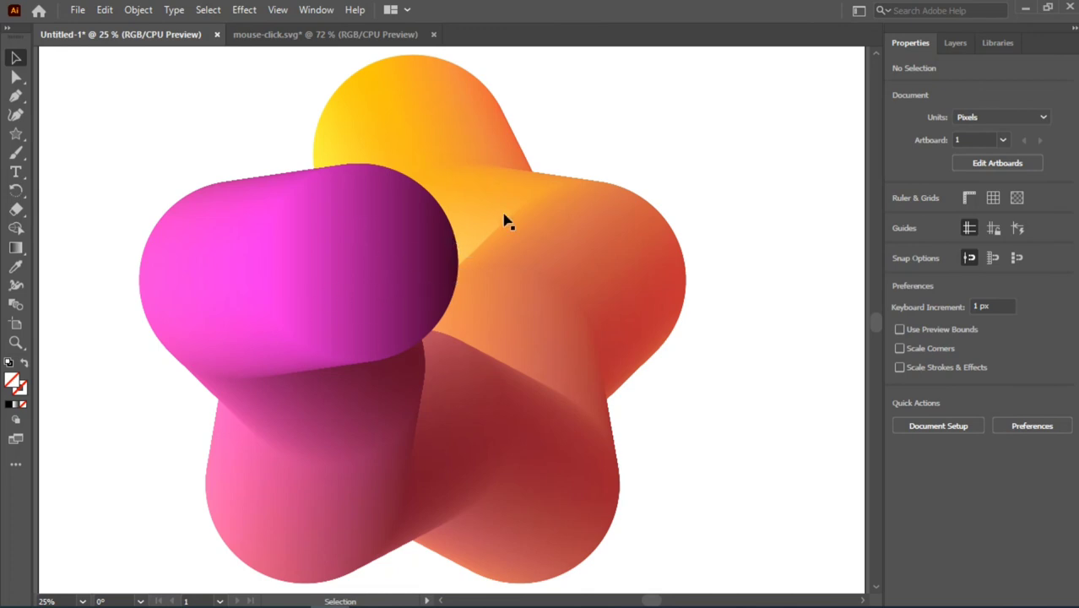
# - Select the fluid star blend, revealing its star spine path and end circles
pyautogui.click(504, 222)
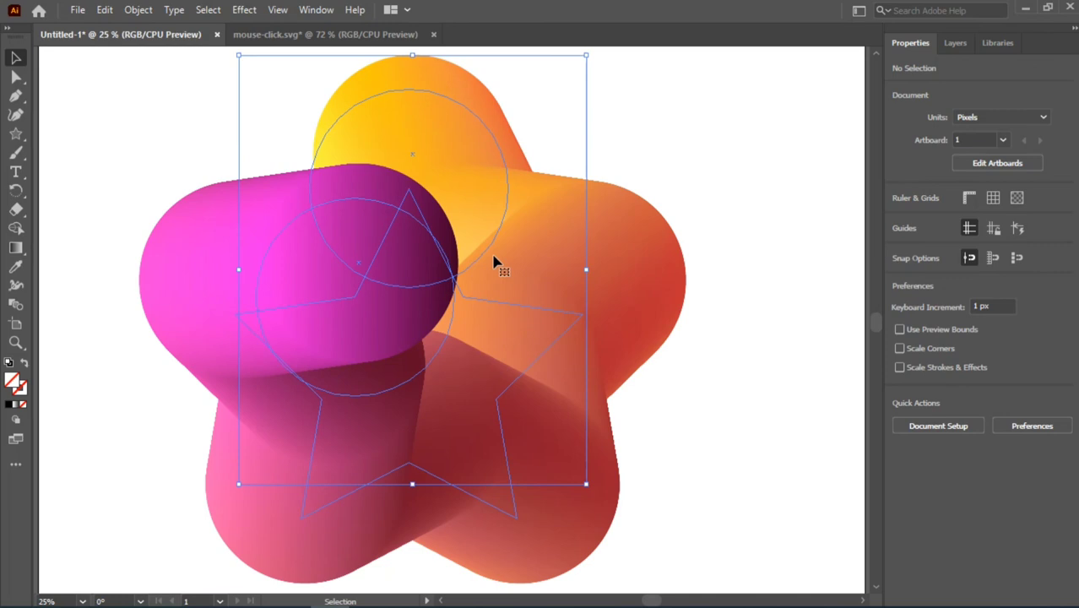